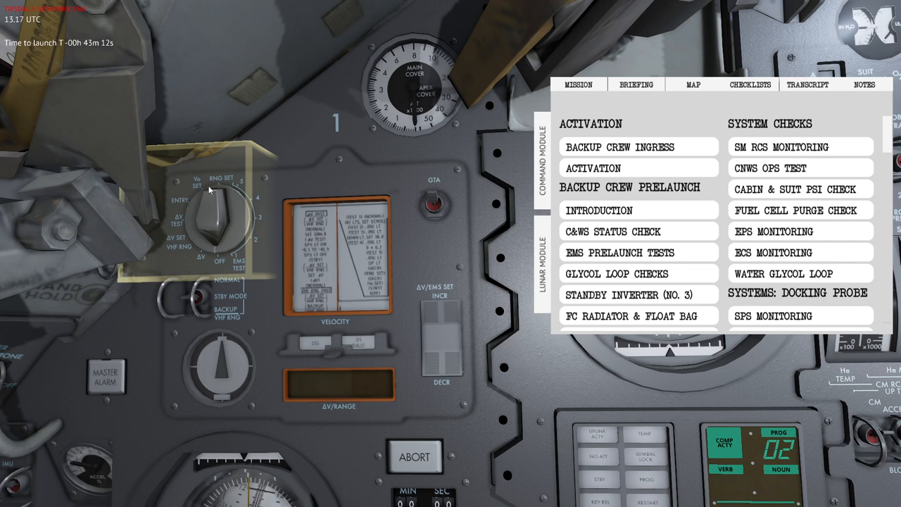
pyautogui.moveTo(214, 209)
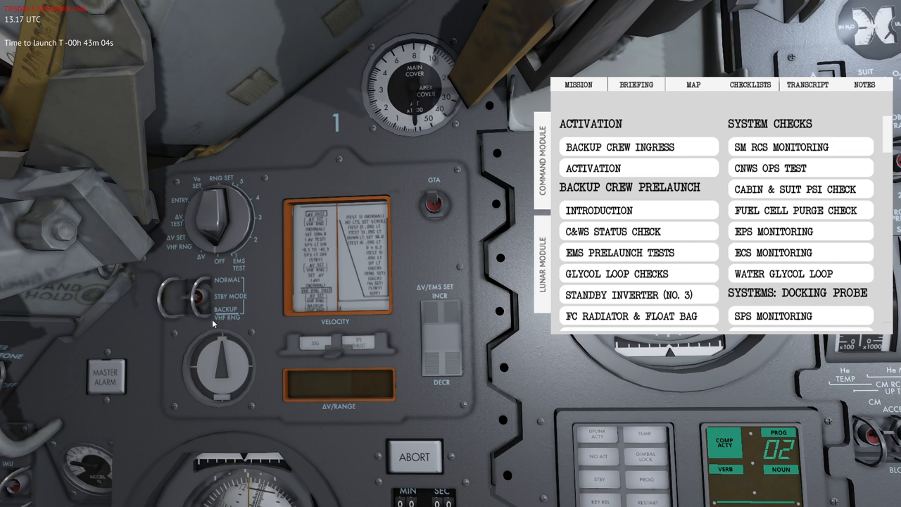
pyautogui.moveTo(241, 322)
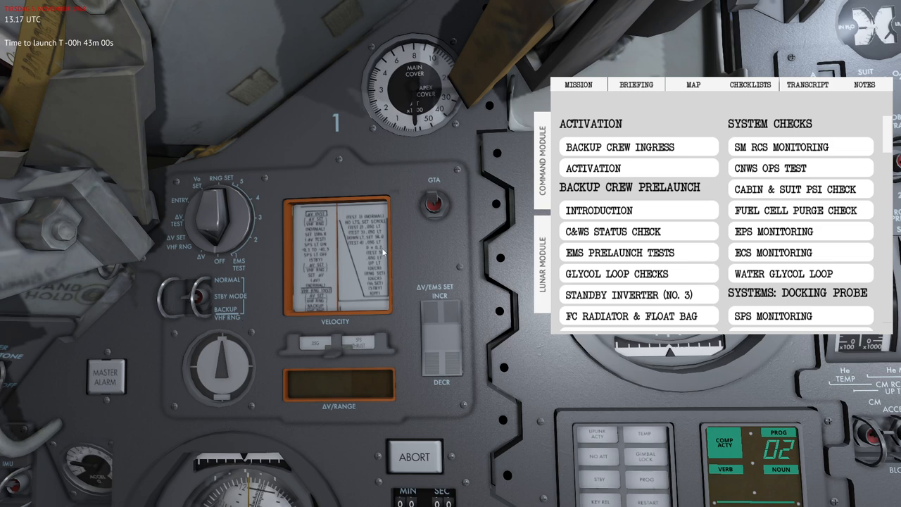
pyautogui.moveTo(335, 242)
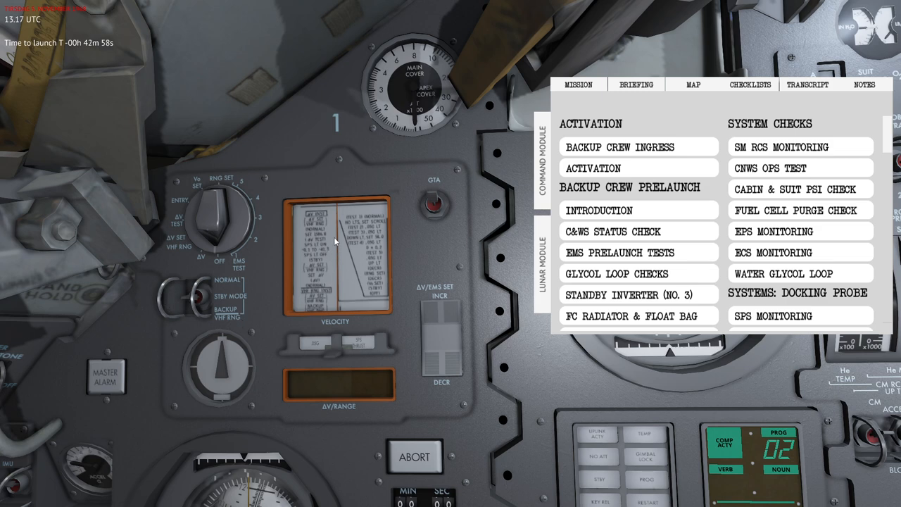
pyautogui.moveTo(358, 248)
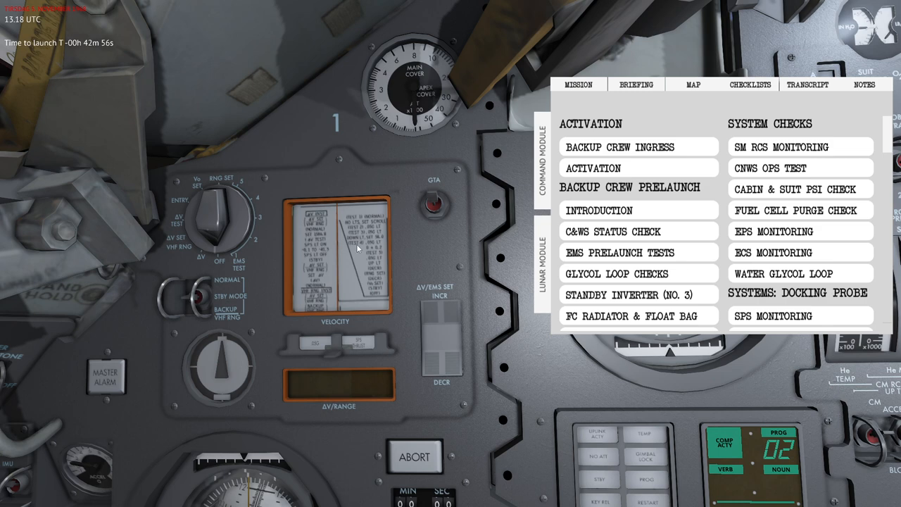
pyautogui.moveTo(273, 249)
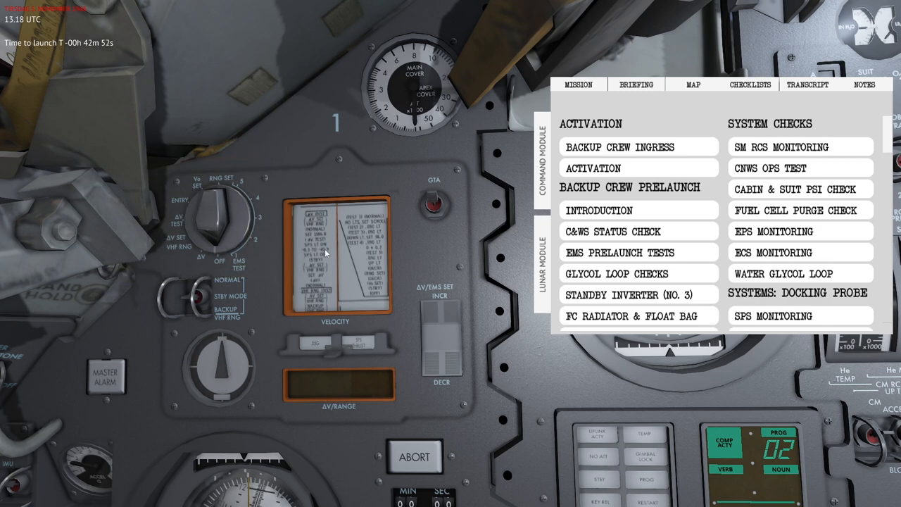
pyautogui.moveTo(338, 318)
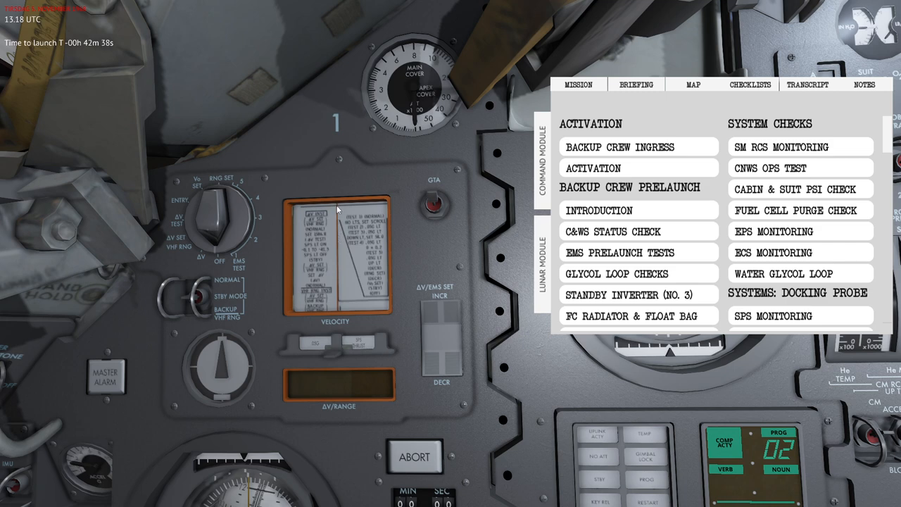
pyautogui.moveTo(349, 306)
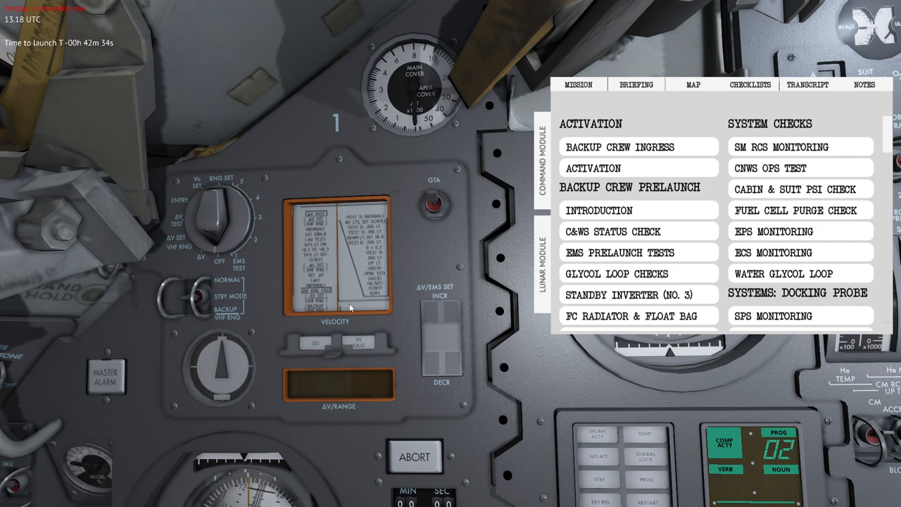
pyautogui.moveTo(355, 259)
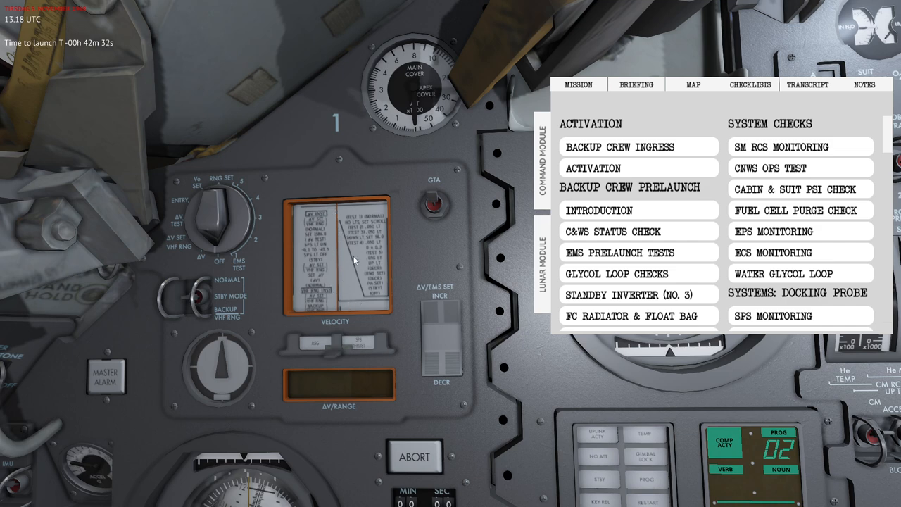
pyautogui.moveTo(417, 259)
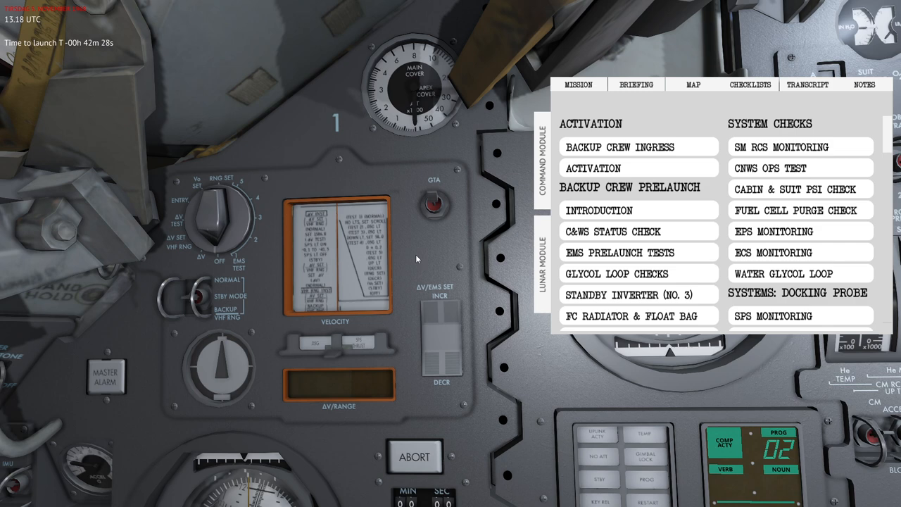
pyautogui.moveTo(412, 259)
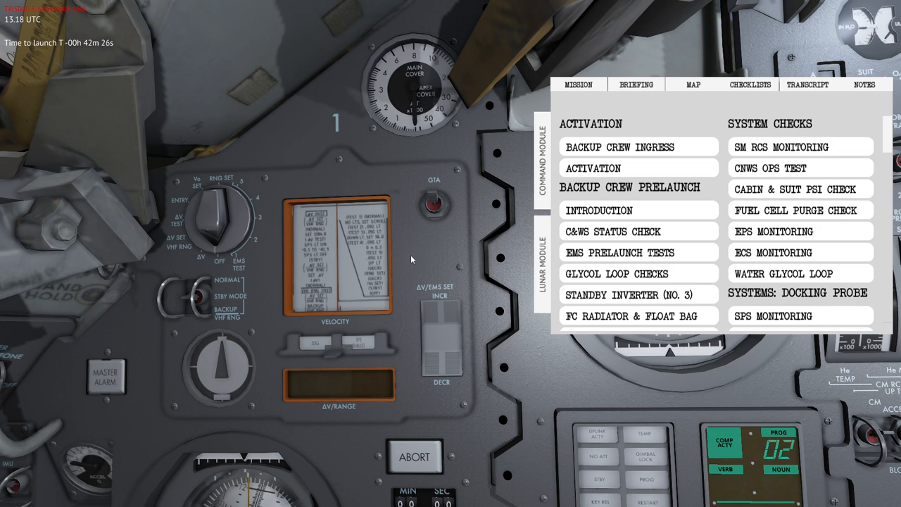
pyautogui.moveTo(425, 275)
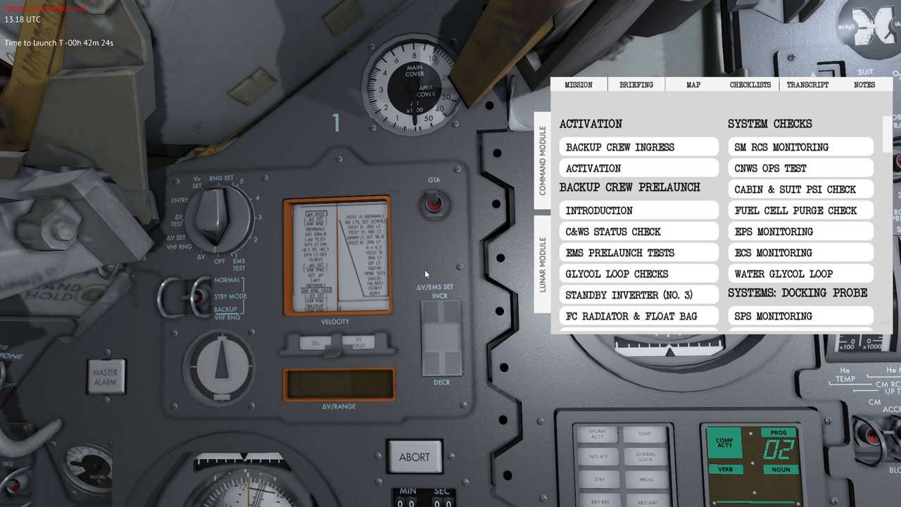
# Bring up the EMS Prelaunch Tests procedure from the Checklists tab at its initial prep steps
pyautogui.click(434, 200)
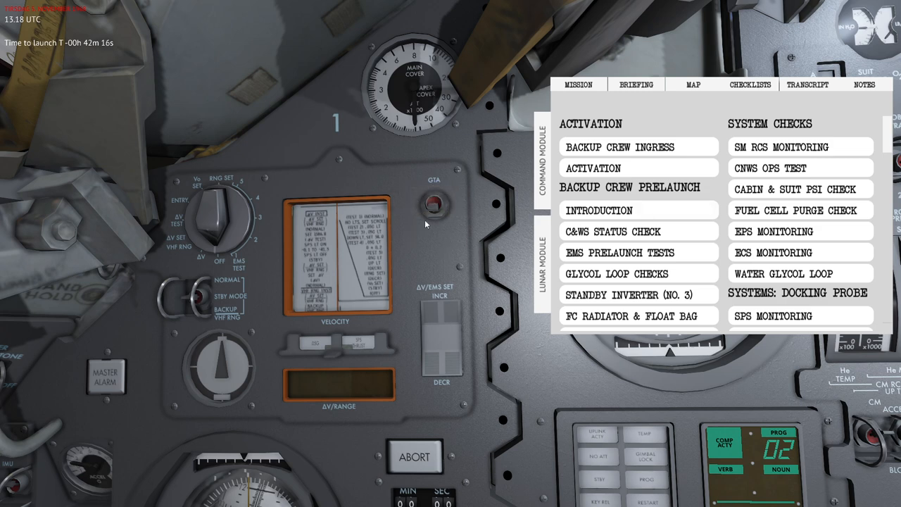
pyautogui.moveTo(439, 234)
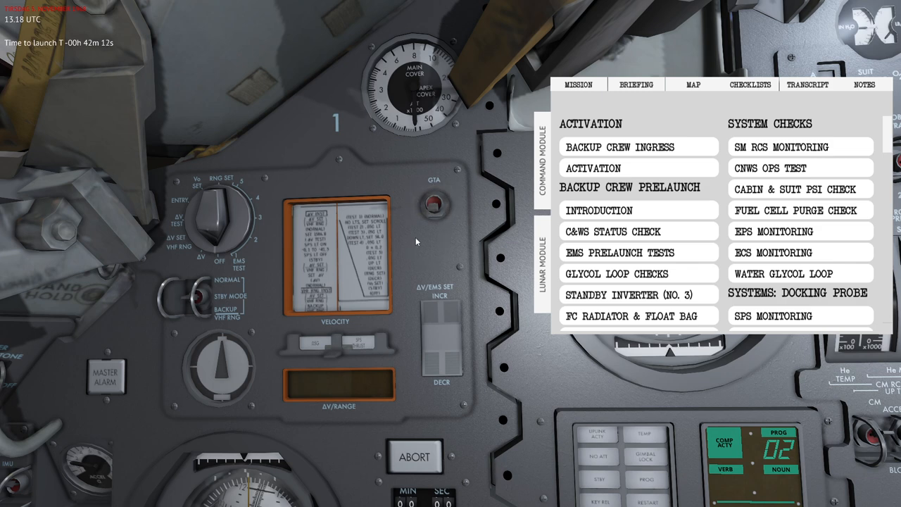
pyautogui.moveTo(422, 291)
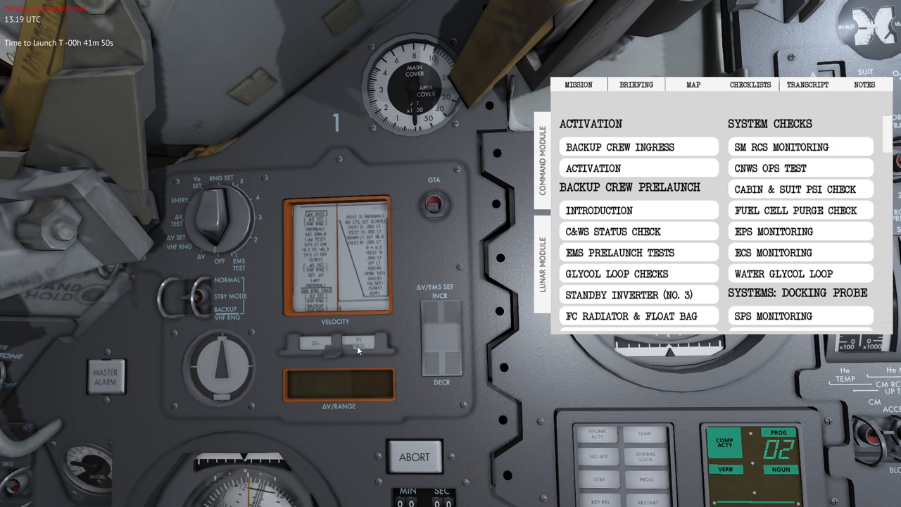
pyautogui.moveTo(312, 345)
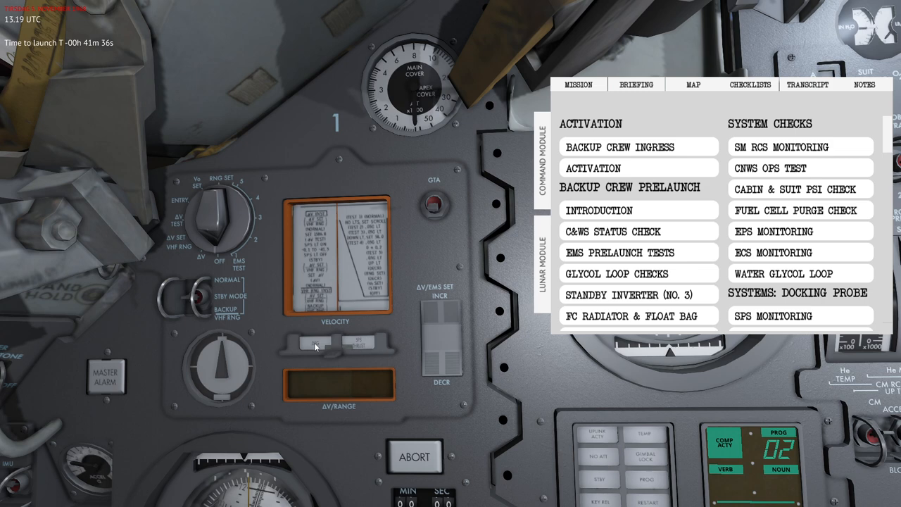
pyautogui.moveTo(366, 347)
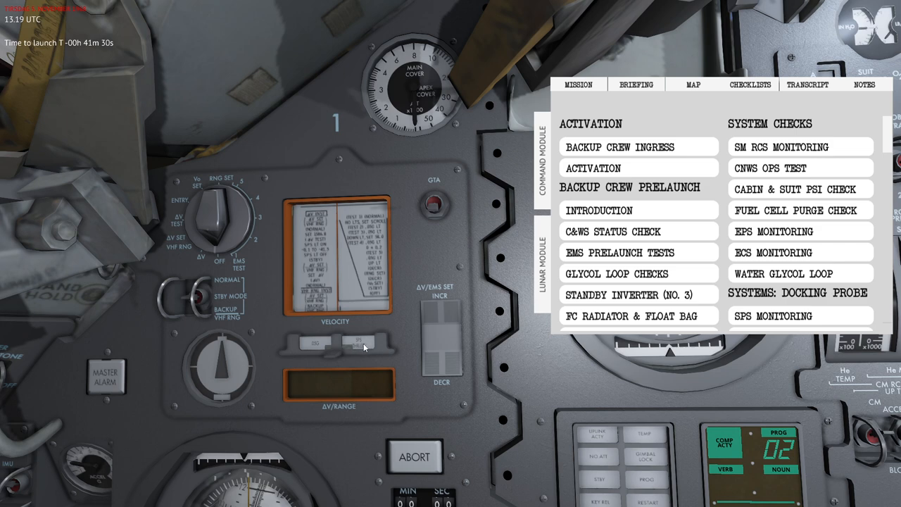
pyautogui.moveTo(222, 391)
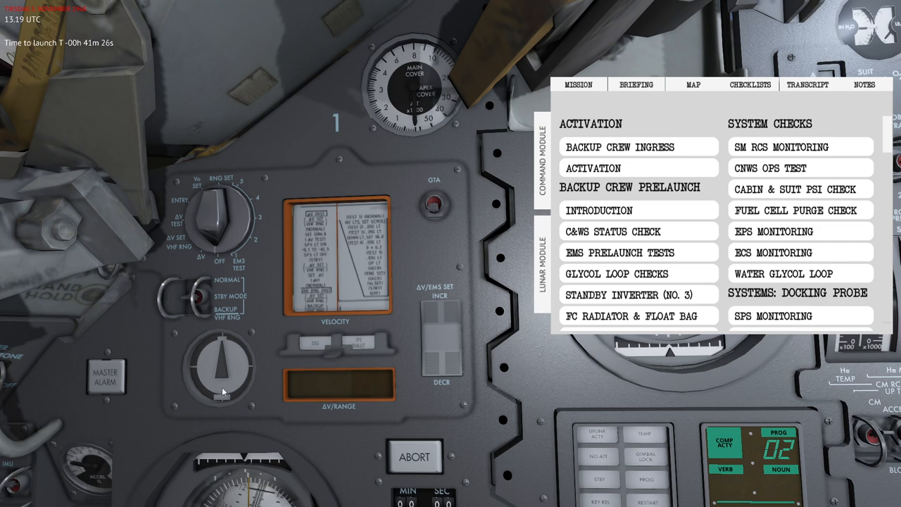
pyautogui.moveTo(371, 405)
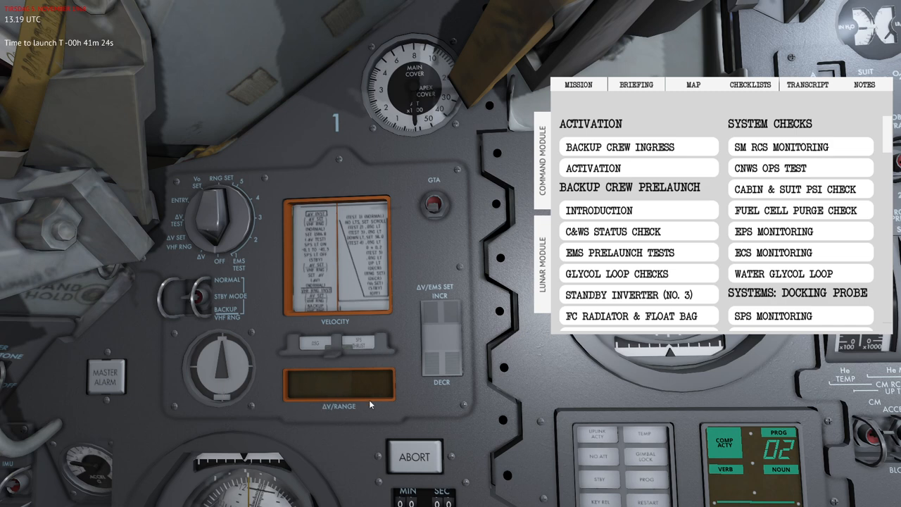
pyautogui.moveTo(327, 385)
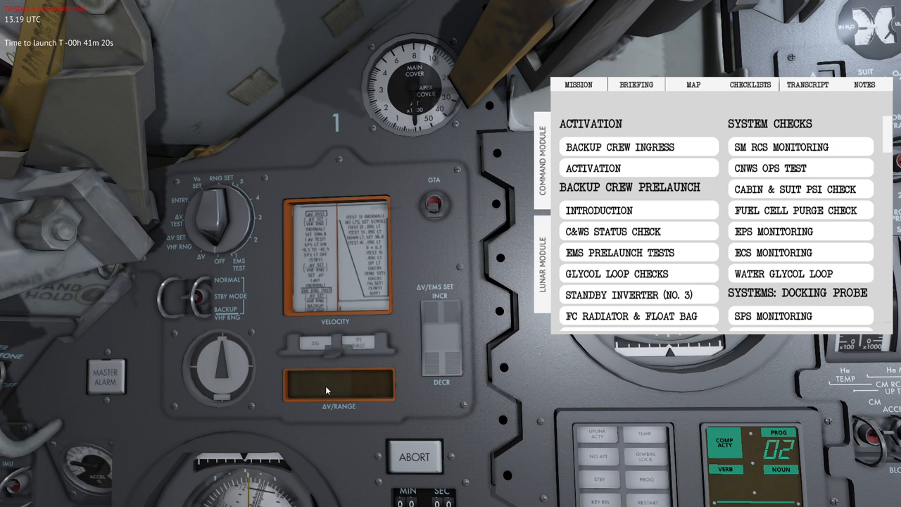
pyautogui.moveTo(351, 396)
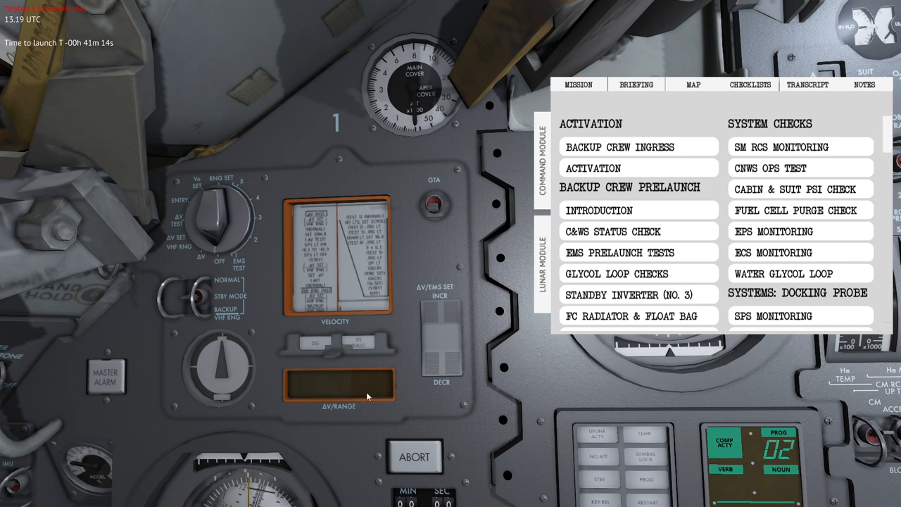
pyautogui.moveTo(200, 355)
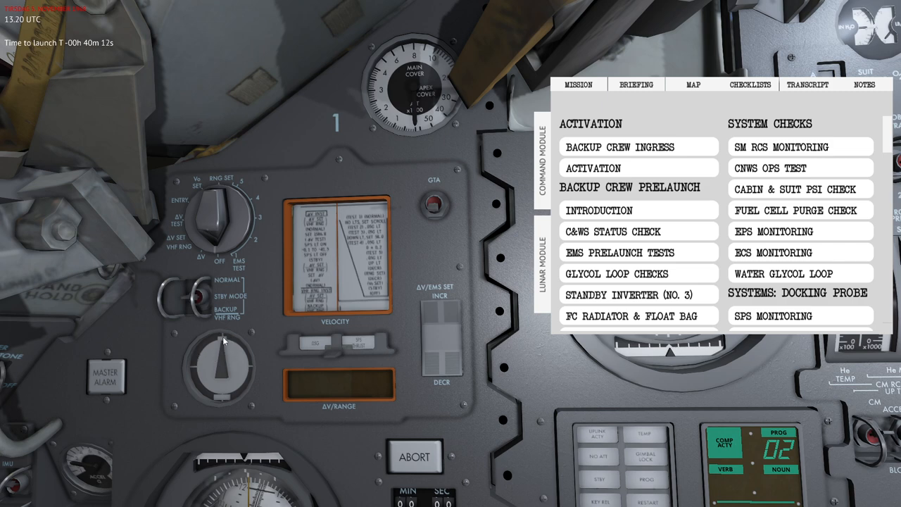
pyautogui.moveTo(314, 349)
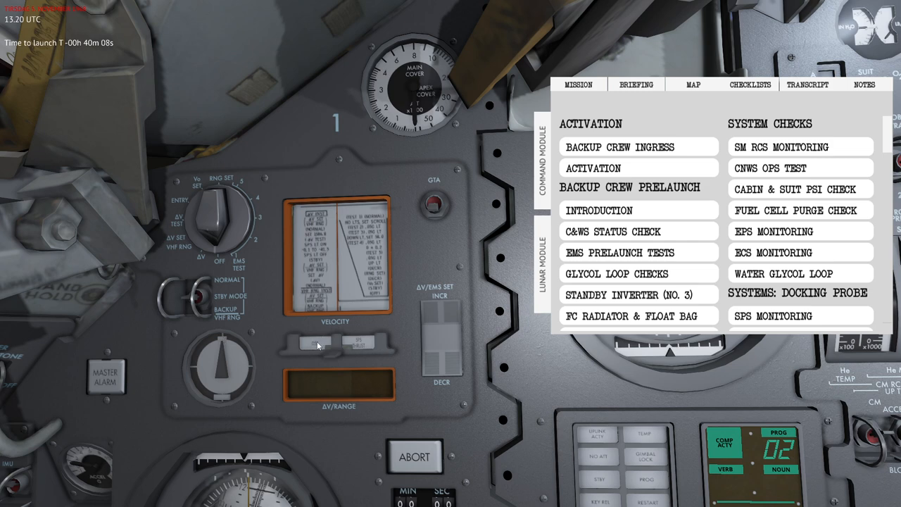
pyautogui.moveTo(222, 419)
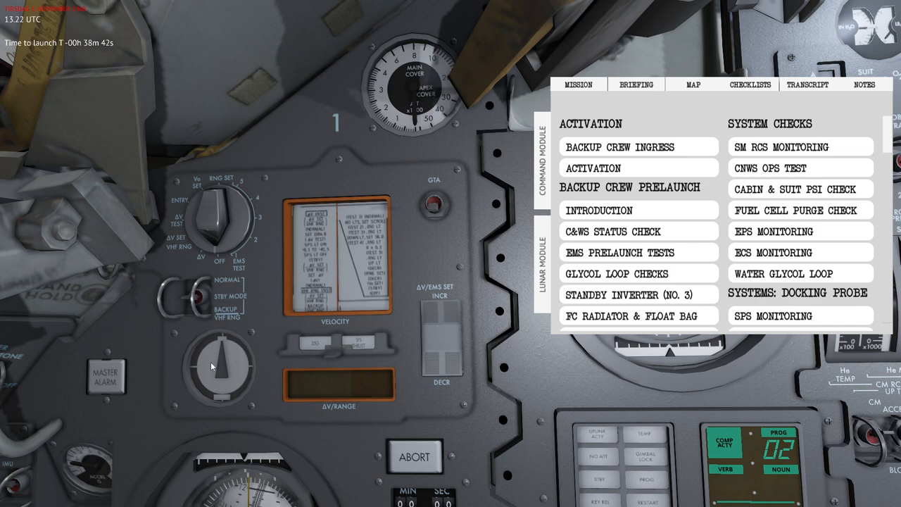
pyautogui.moveTo(220, 386)
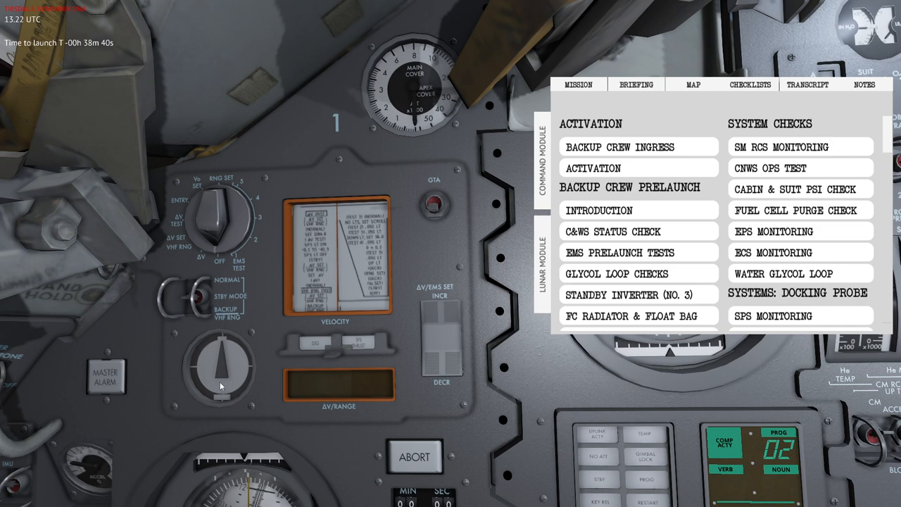
pyautogui.moveTo(232, 374)
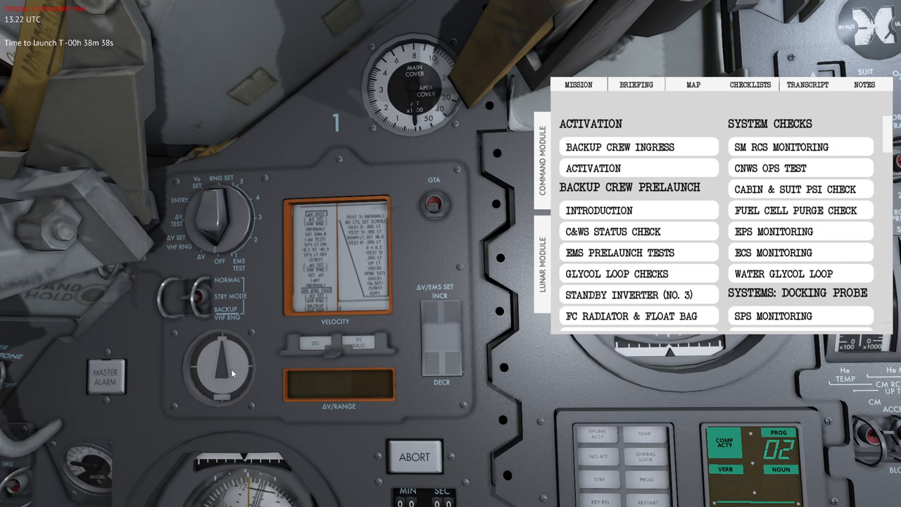
pyautogui.moveTo(223, 355)
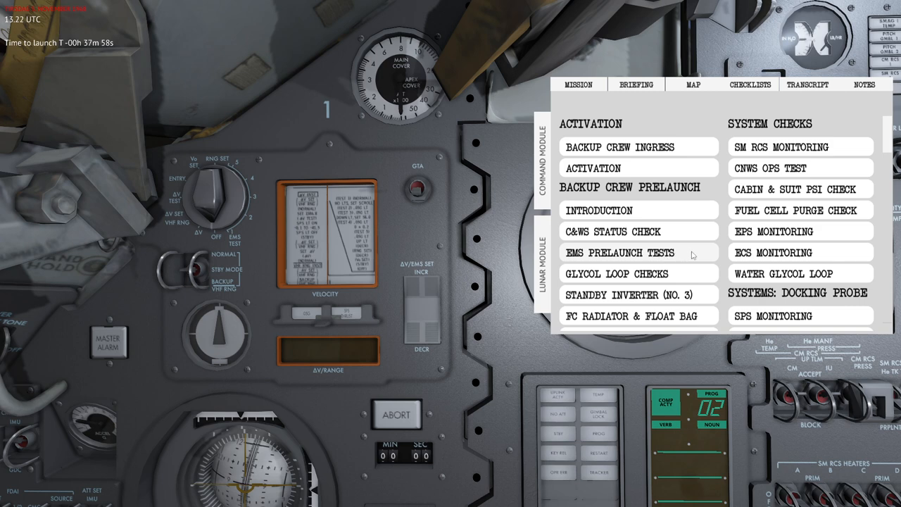
pyautogui.click(619, 252)
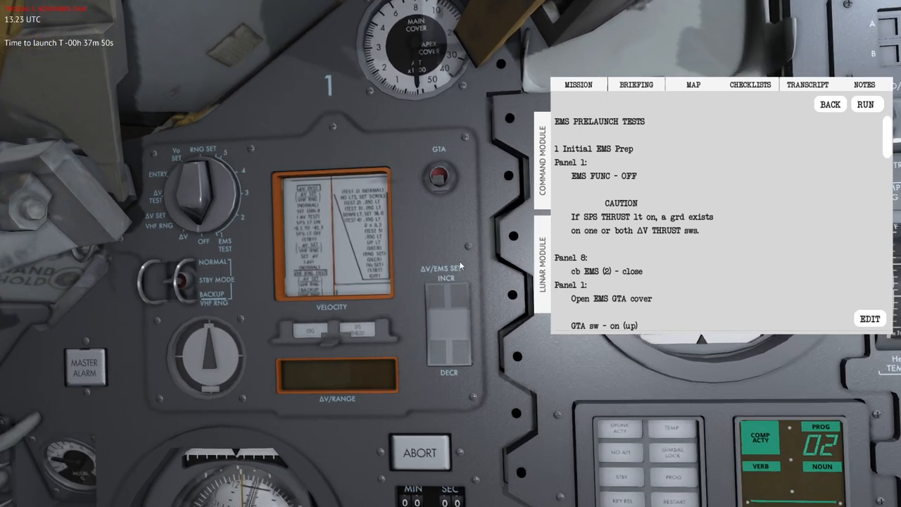
pyautogui.moveTo(510, 203)
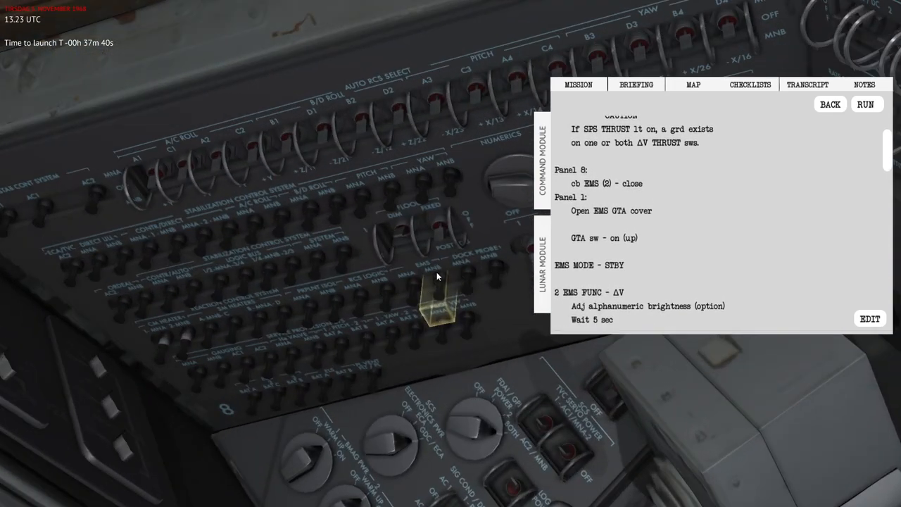
pyautogui.moveTo(310, 259)
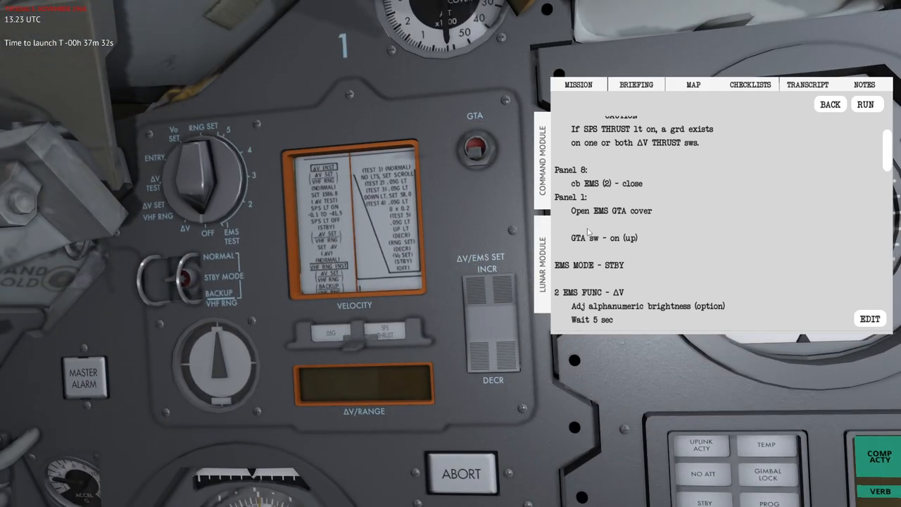
# Uncover the GTA switch and set it up (on)
pyautogui.click(475, 144)
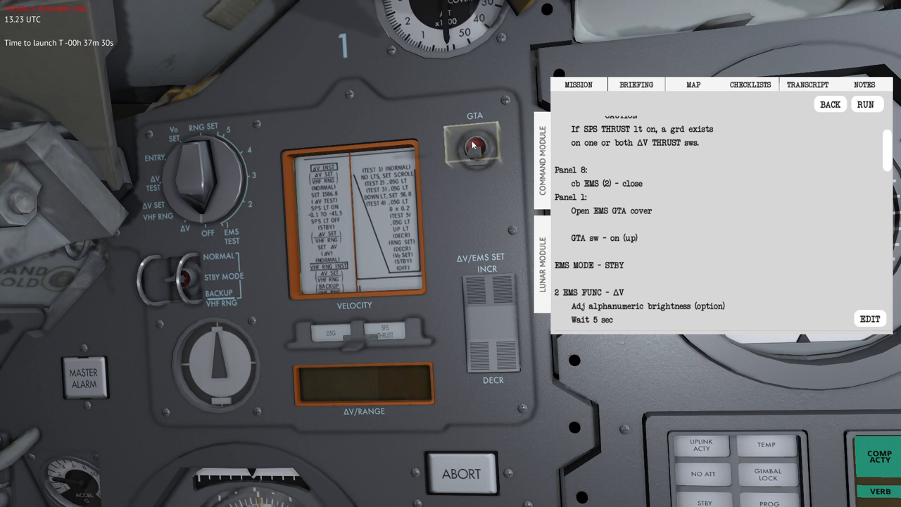
pyautogui.click(476, 144)
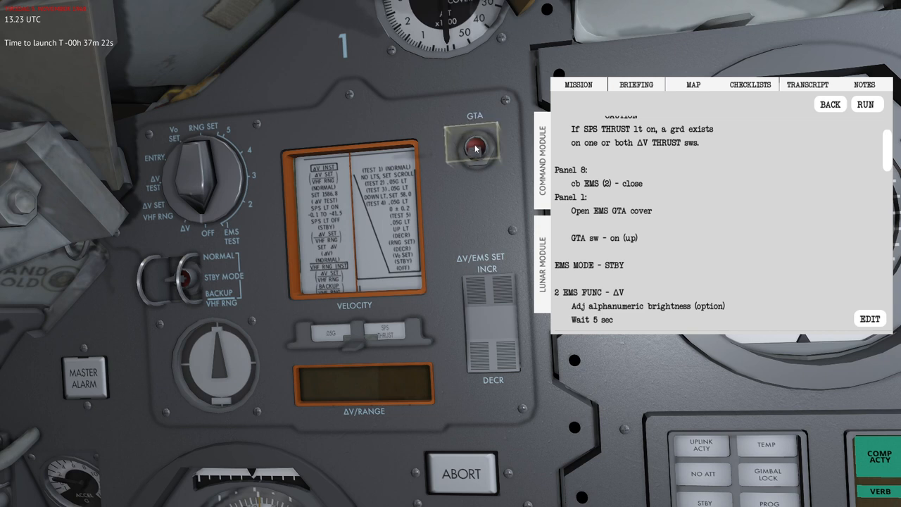
pyautogui.click(476, 148)
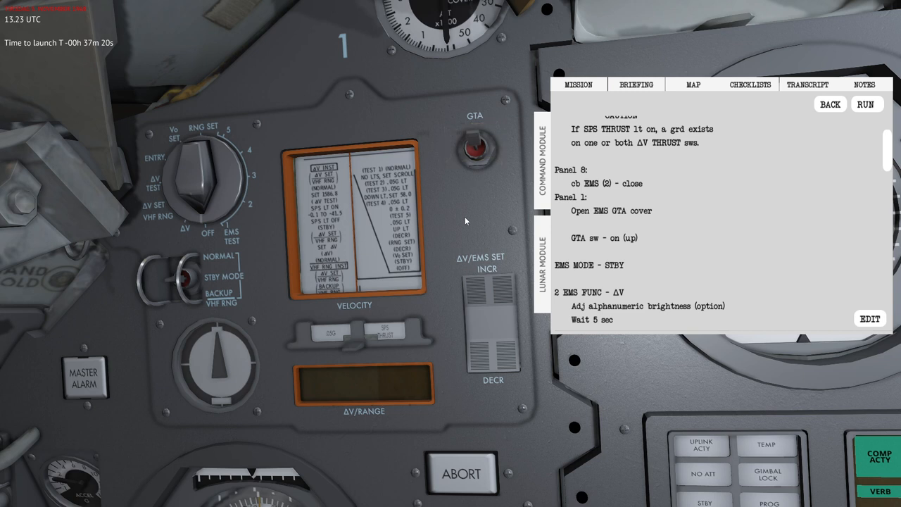
pyautogui.moveTo(661, 272)
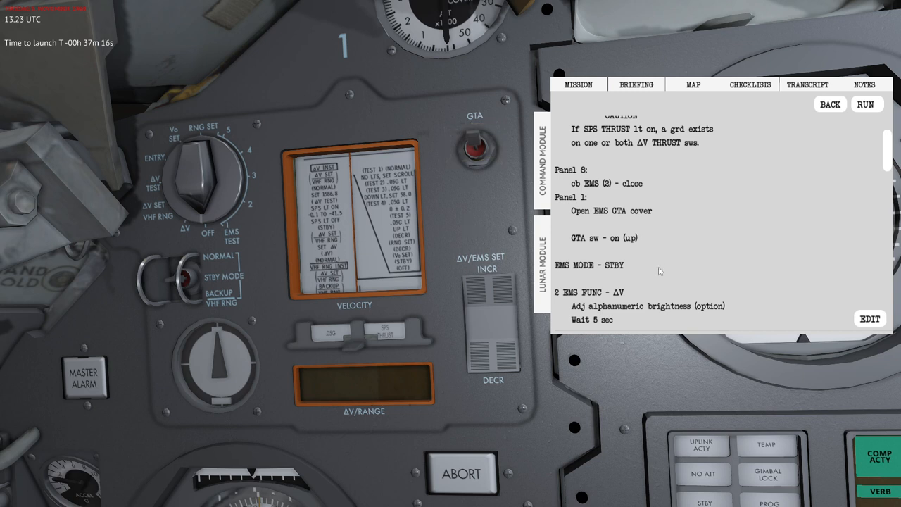
# Scroll the checklist down to the delta-V test steps with the EMS delta-V display reading 0.0
pyautogui.scroll(-3)
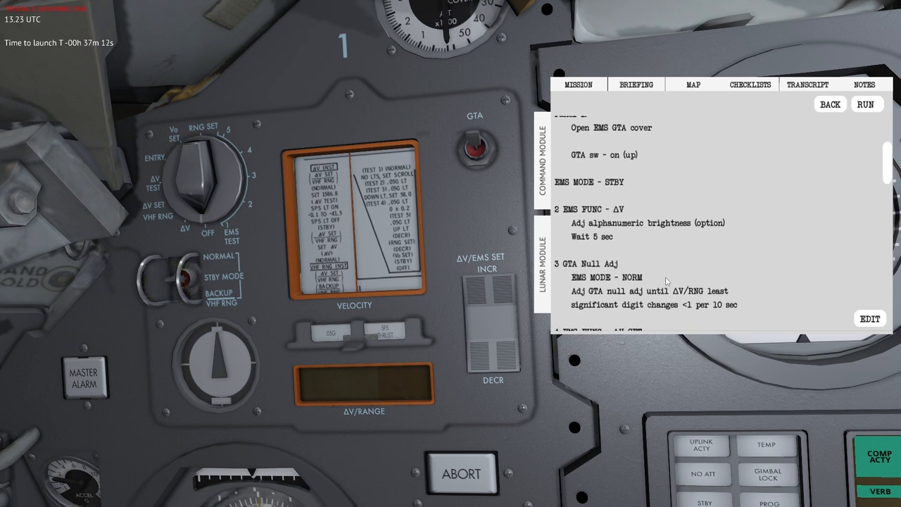
pyautogui.scroll(-3)
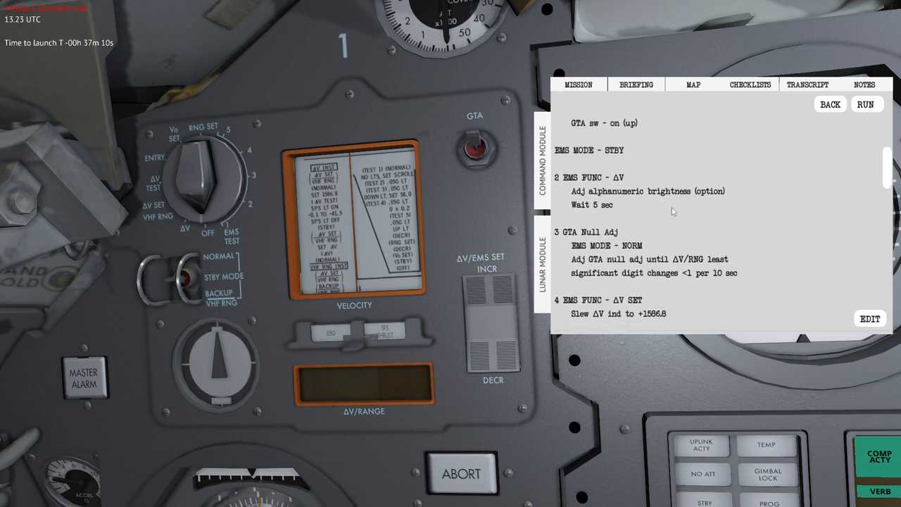
pyautogui.scroll(-3)
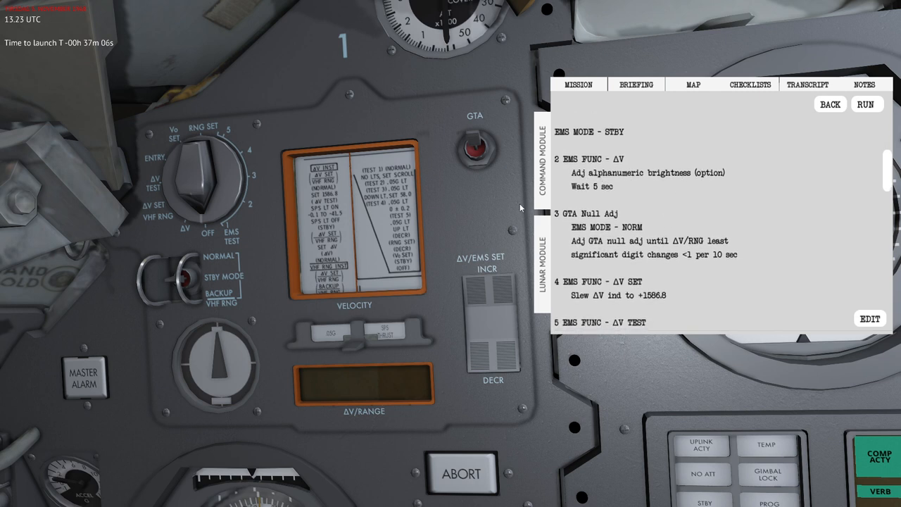
pyautogui.moveTo(222, 189)
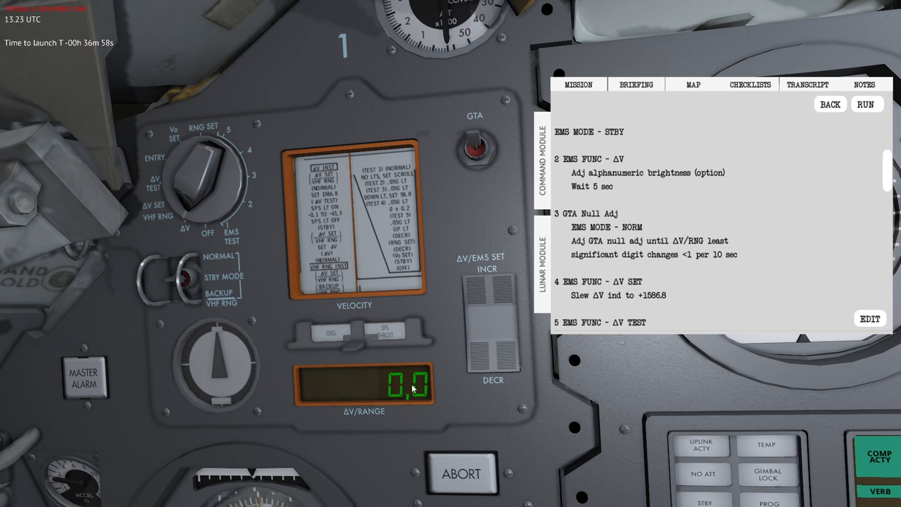
pyautogui.moveTo(204, 217)
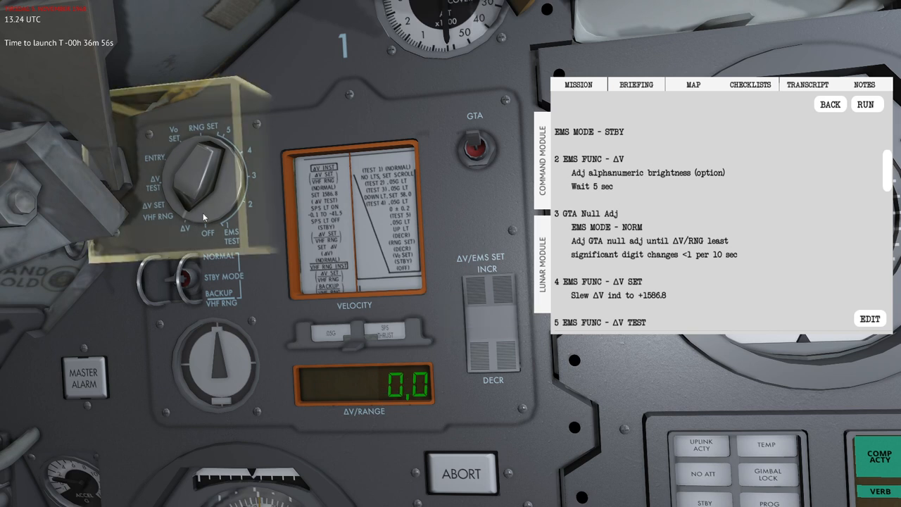
pyautogui.scroll(-3)
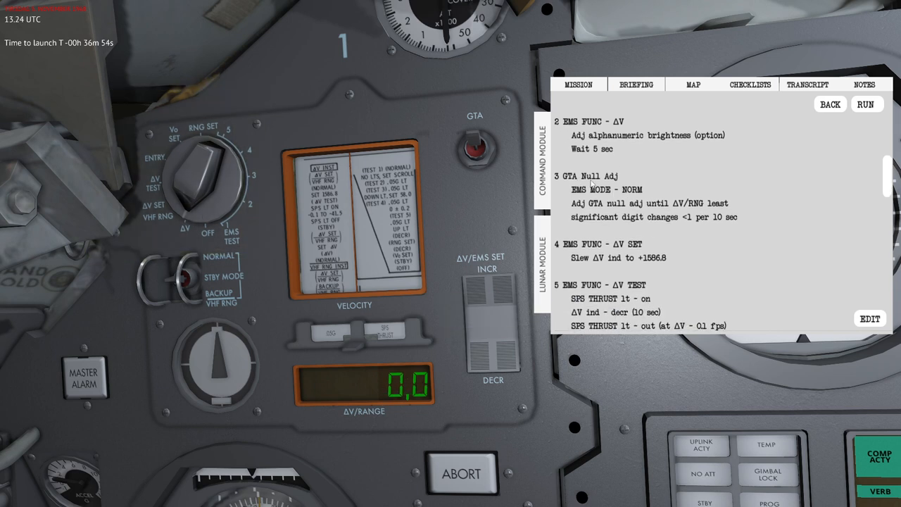
pyautogui.scroll(-3)
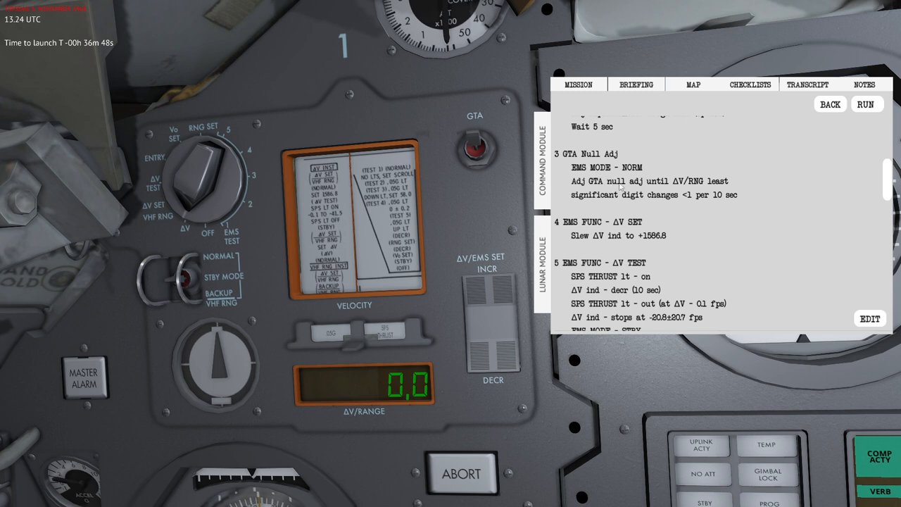
pyautogui.scroll(-3)
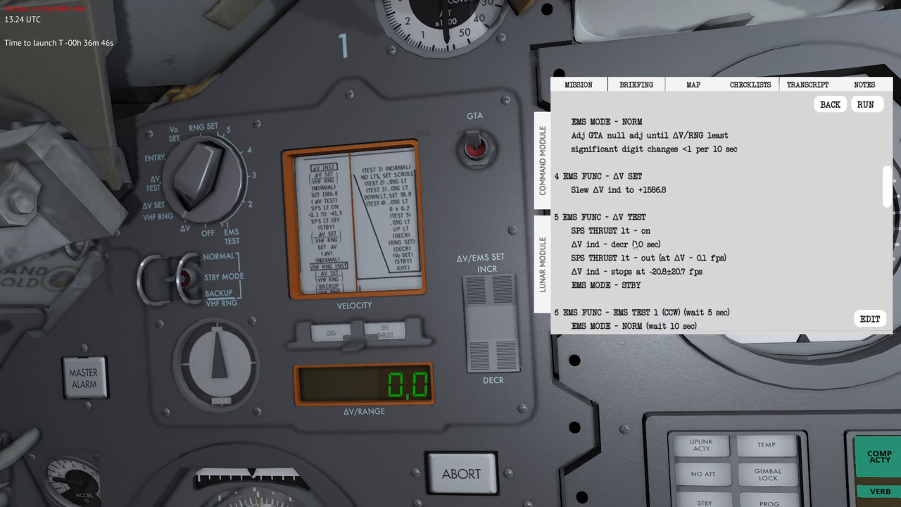
# Slew the ΔV/EMS SET thumbwheel to raise the delta-V readout from 0.0 to 1586.8
pyautogui.scroll(3)
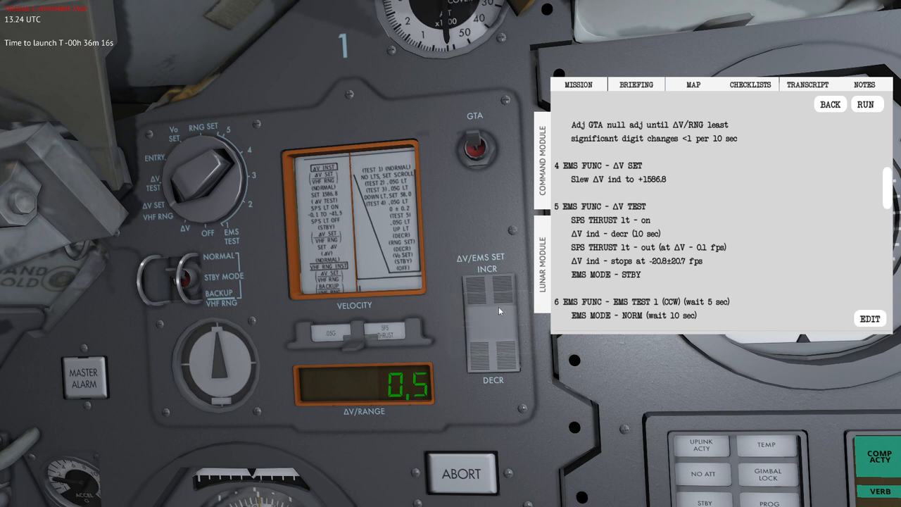
pyautogui.click(493, 344)
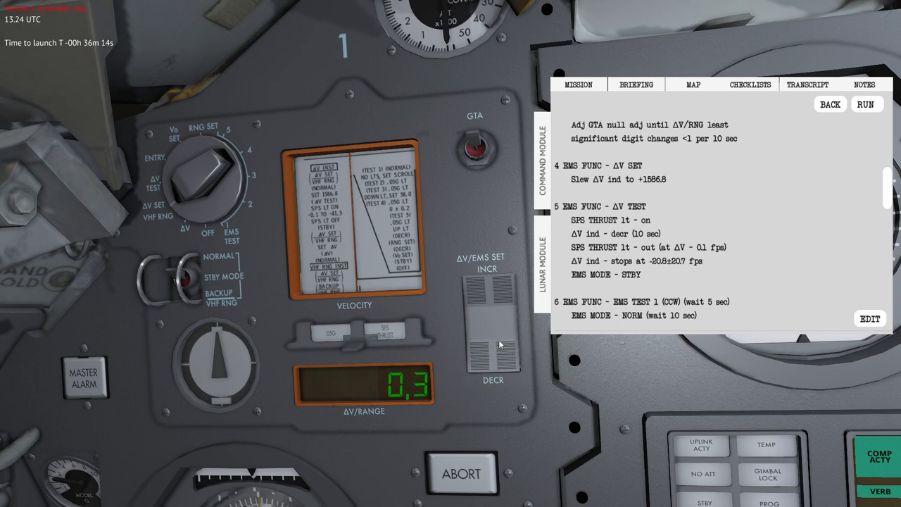
pyautogui.click(493, 281)
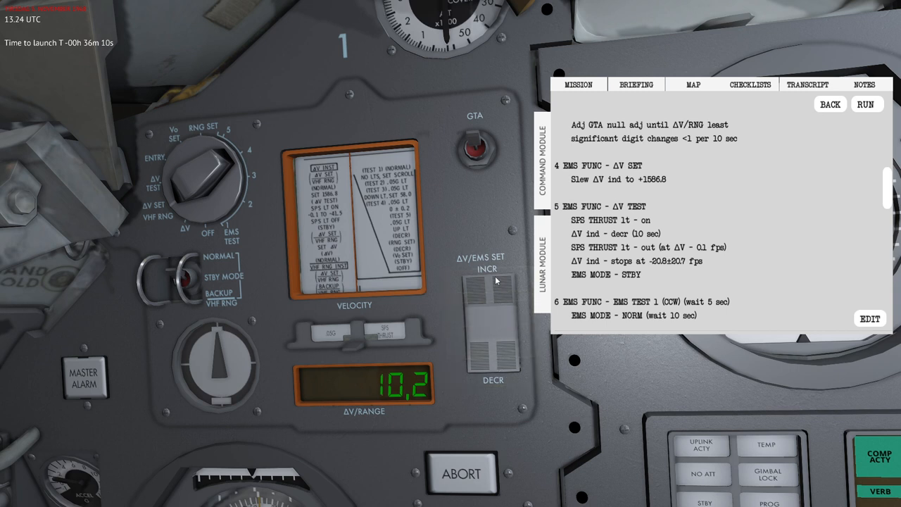
pyautogui.click(490, 309)
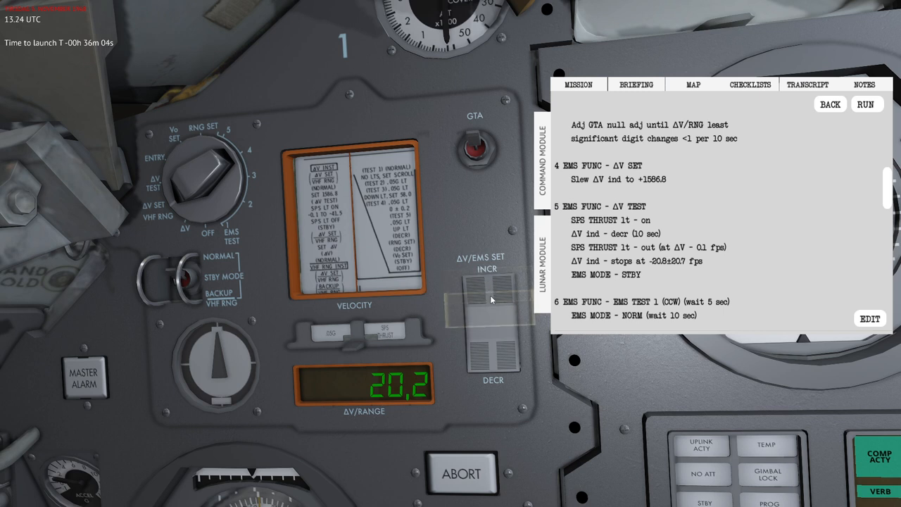
pyautogui.click(487, 296)
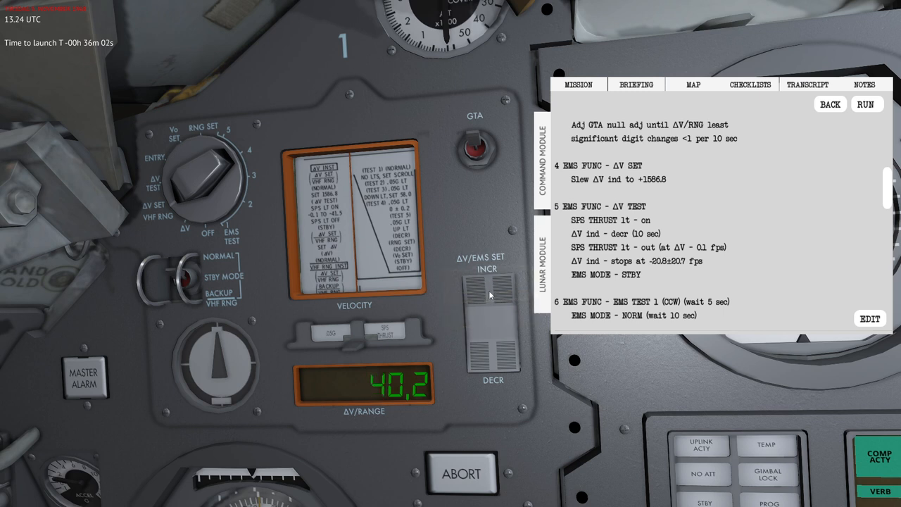
pyautogui.click(491, 294)
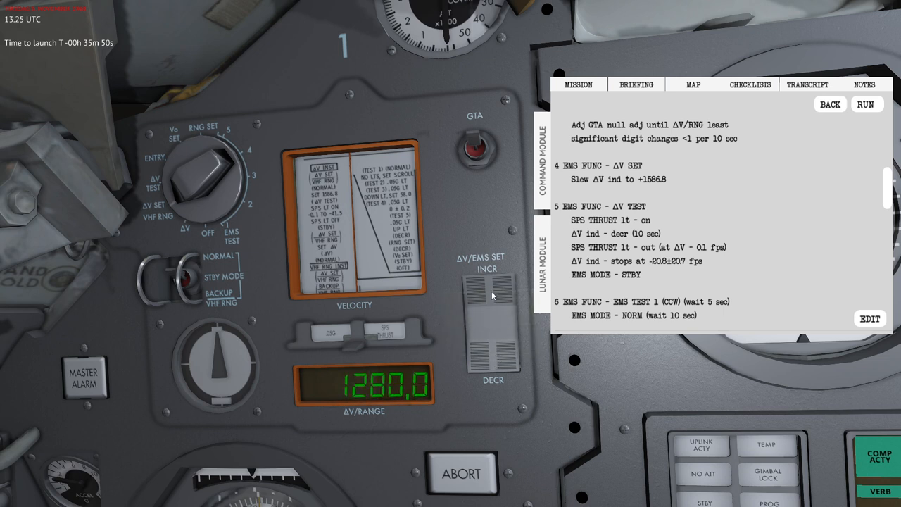
pyautogui.click(491, 295)
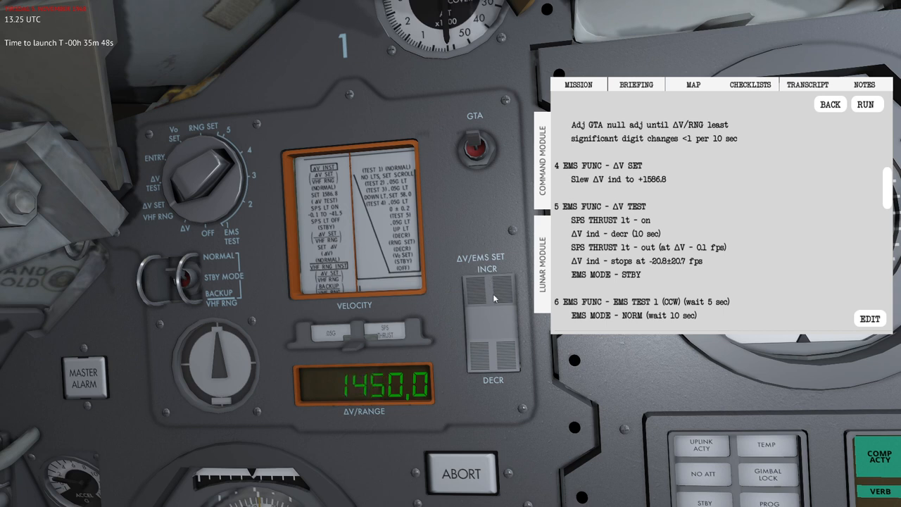
pyautogui.click(486, 283)
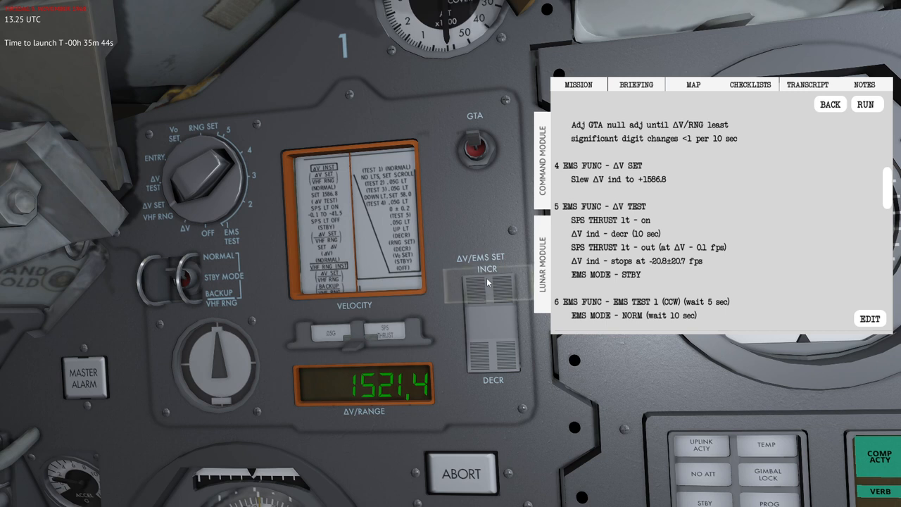
pyautogui.click(487, 295)
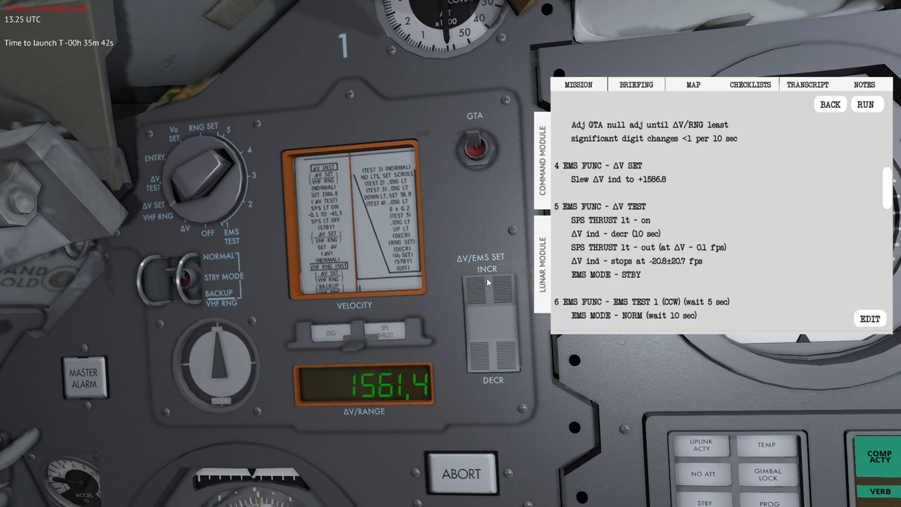
pyautogui.click(486, 299)
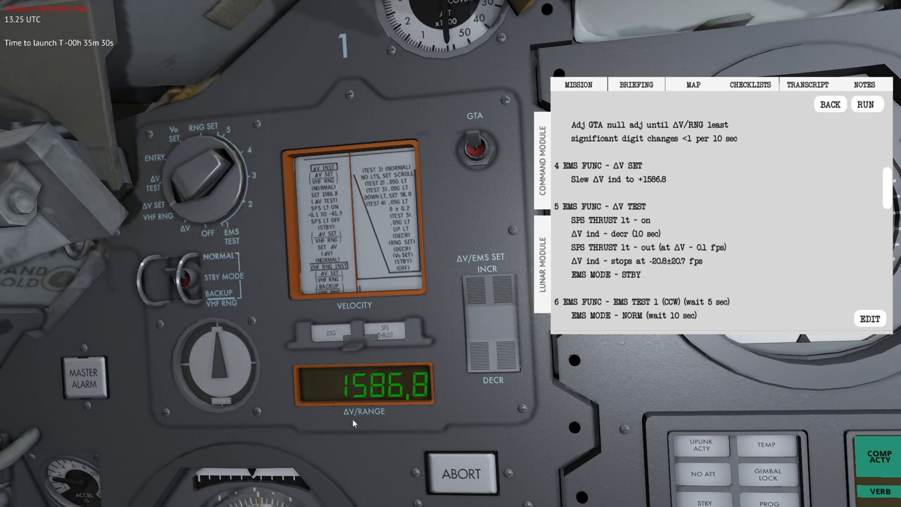
pyautogui.moveTo(204, 176)
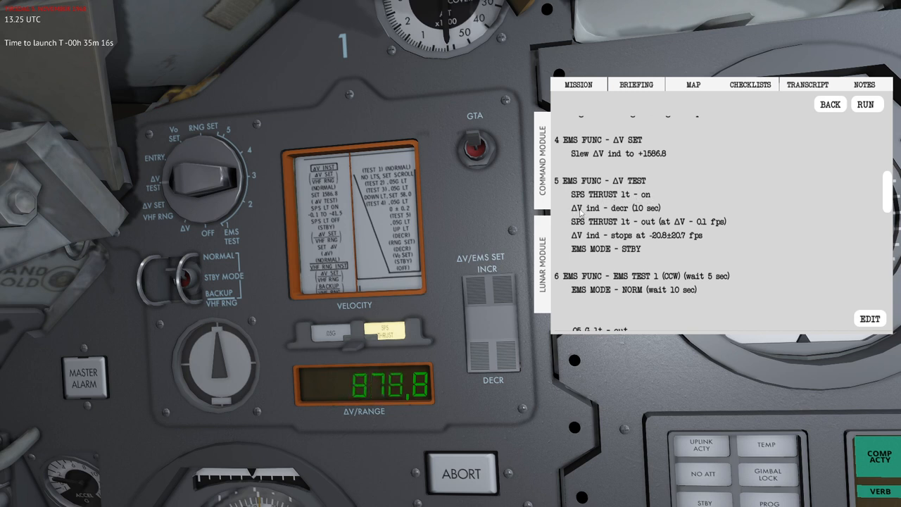
# Scroll the checklist toward EMS test 1 after the delta-V countdown stops at -1.2
pyautogui.scroll(-3)
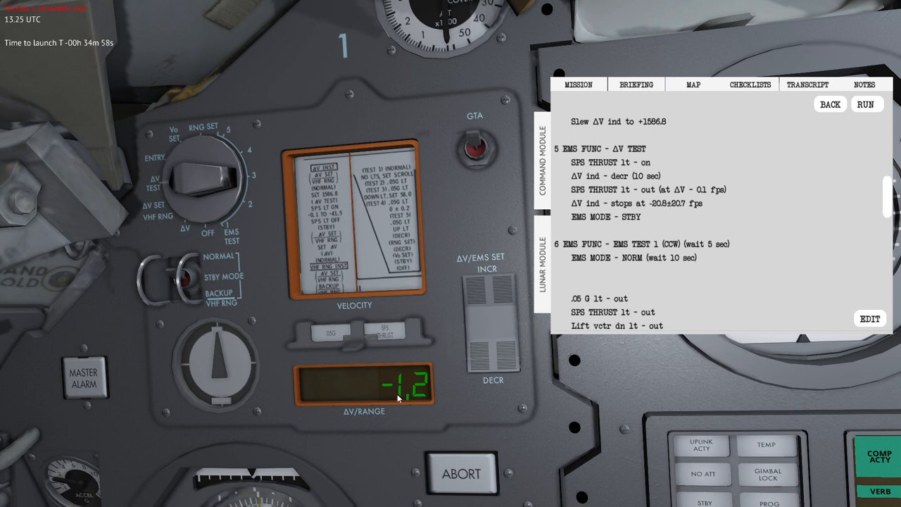
pyautogui.moveTo(336, 371)
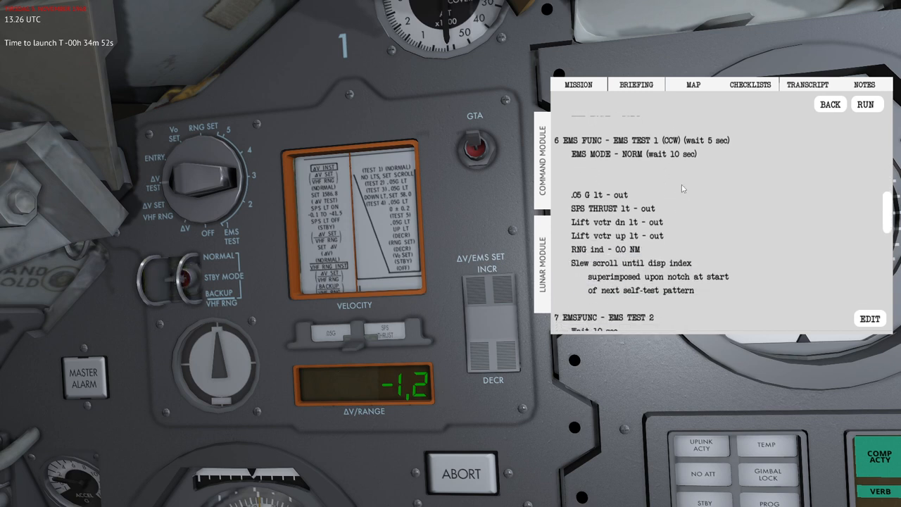
# Advance to EMS Test 1 and slew the scroll so its index aligns with the notch
pyautogui.scroll(-3)
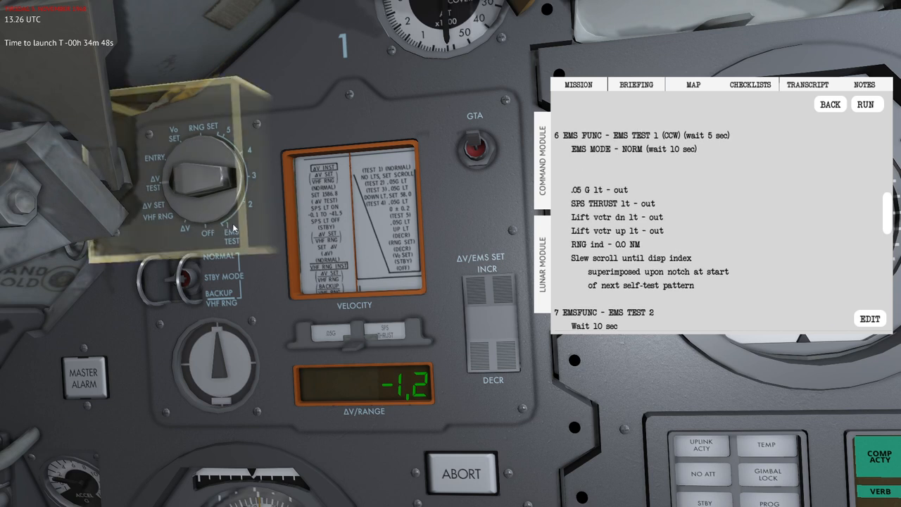
pyautogui.moveTo(228, 134)
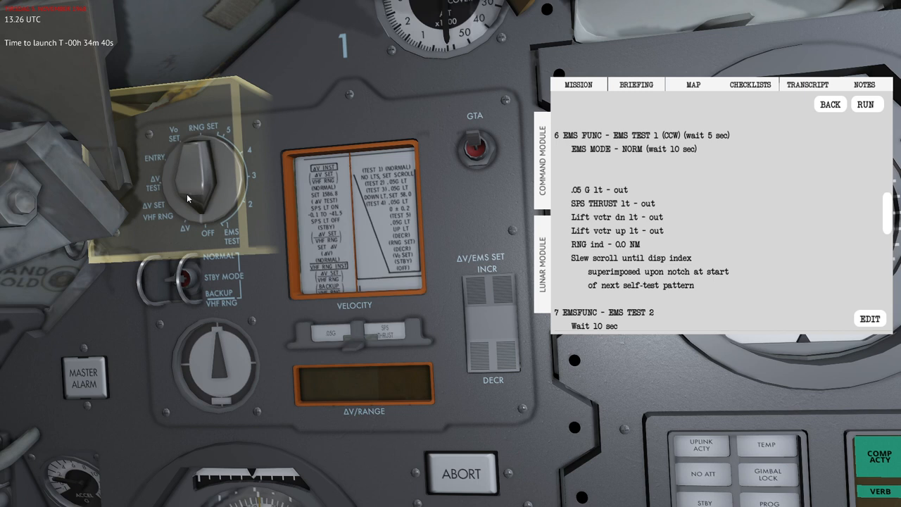
pyautogui.moveTo(207, 195)
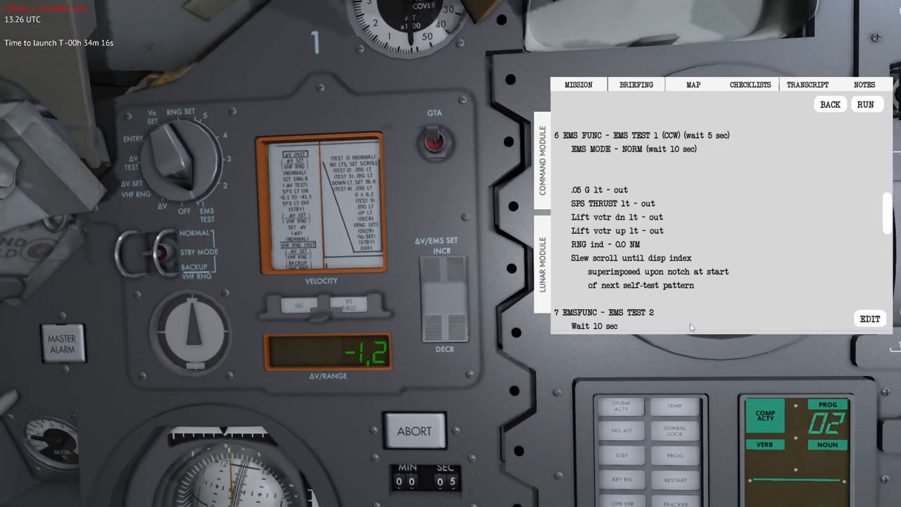
pyautogui.moveTo(709, 141)
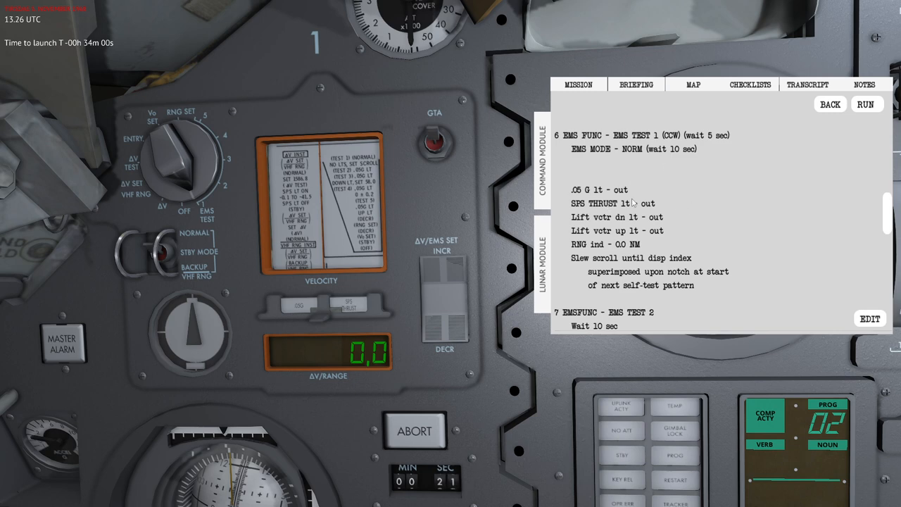
pyautogui.scroll(-3)
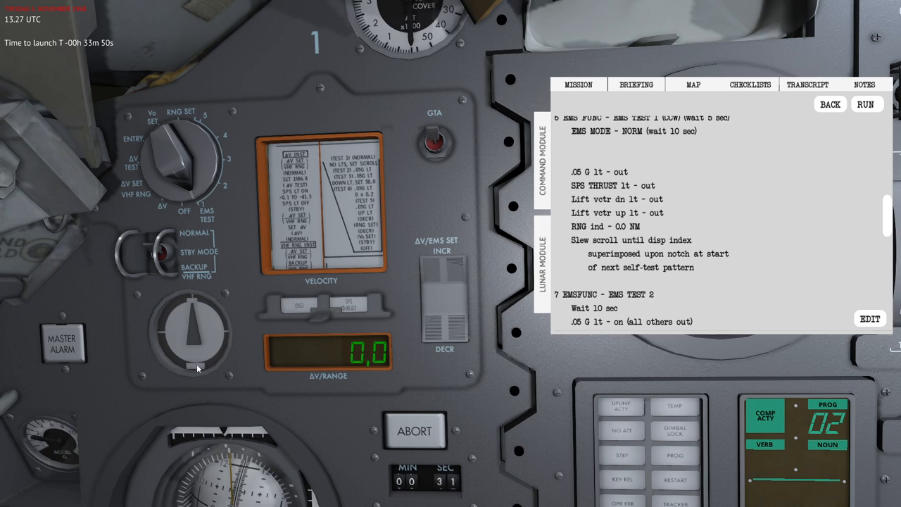
pyautogui.moveTo(597, 232)
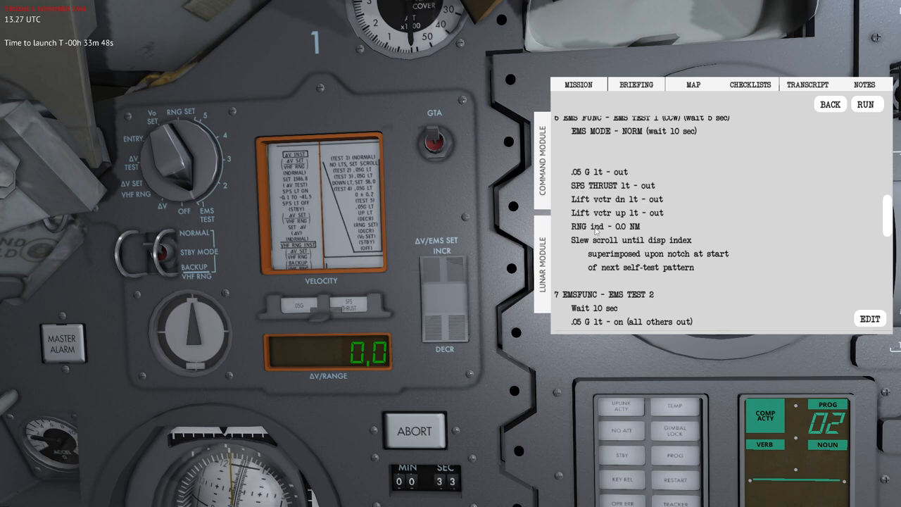
pyautogui.moveTo(377, 363)
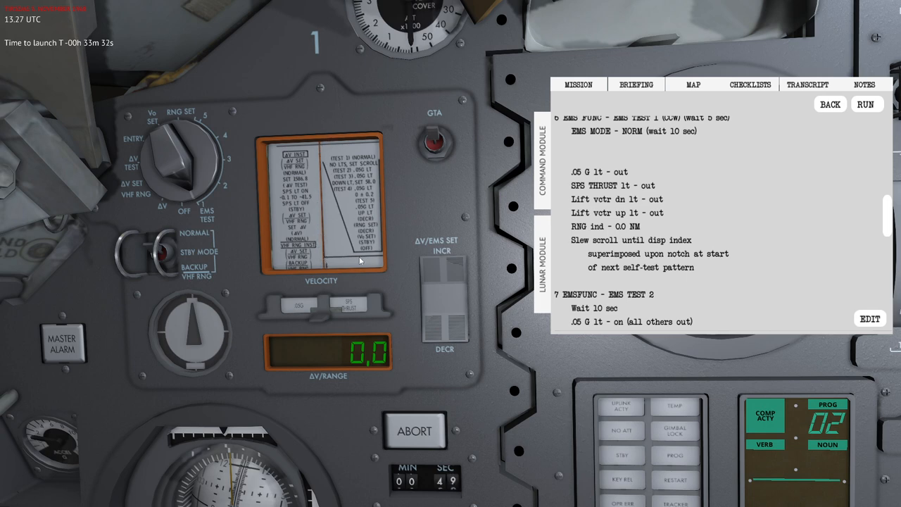
pyautogui.moveTo(309, 160)
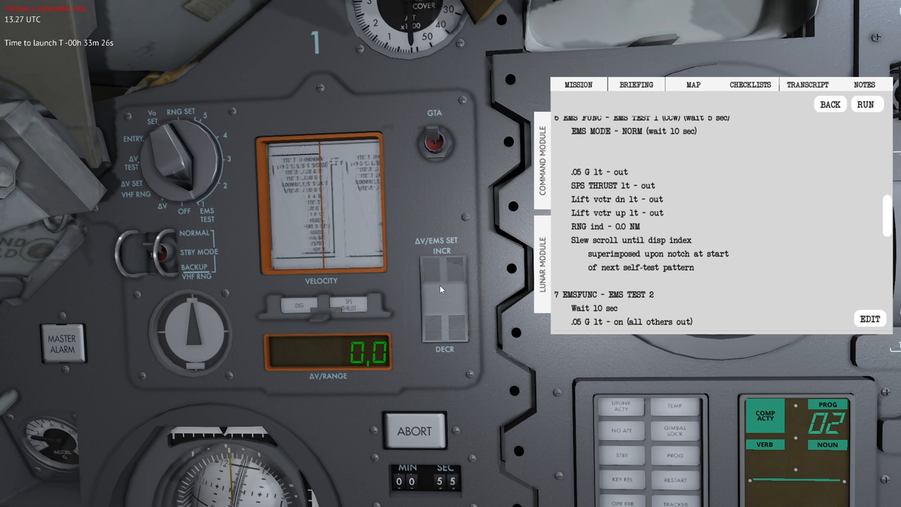
pyautogui.click(445, 323)
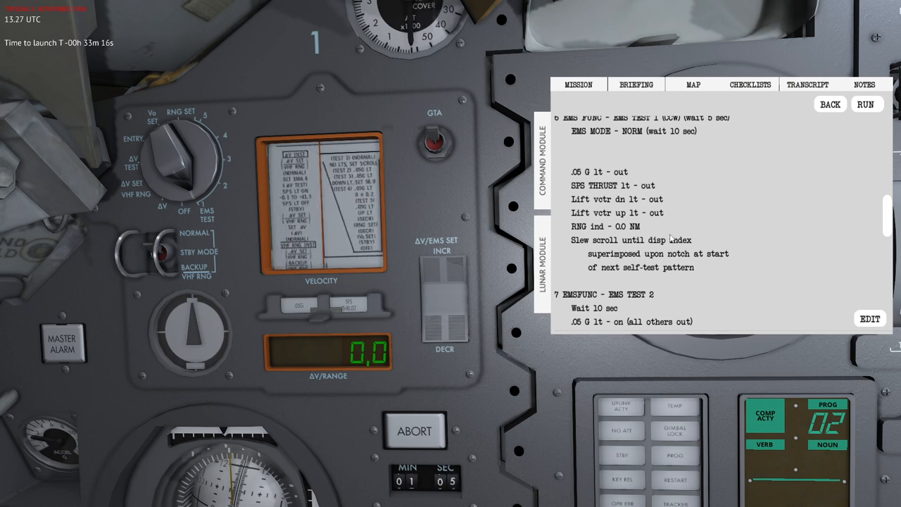
# Start EMS self-test 2 for the .05 G light and advance the checklist through Tests 2–4
pyautogui.scroll(-3)
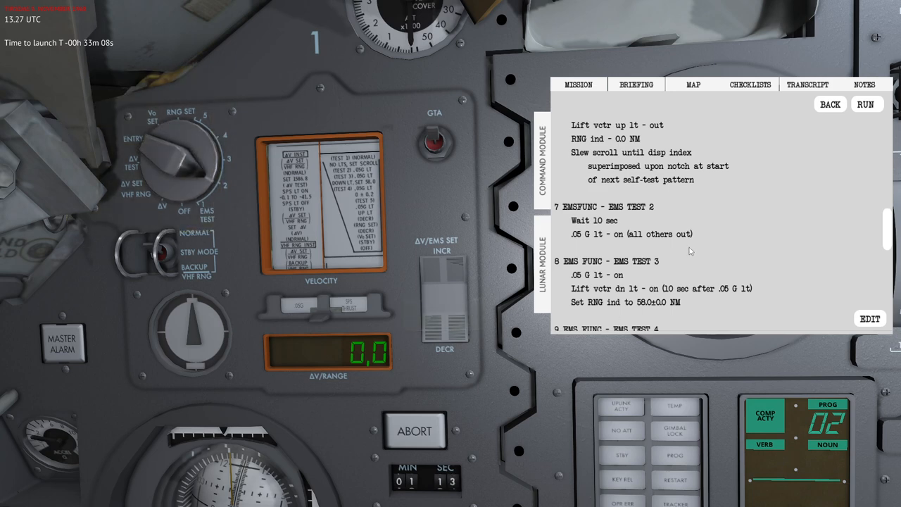
pyautogui.moveTo(457, 486)
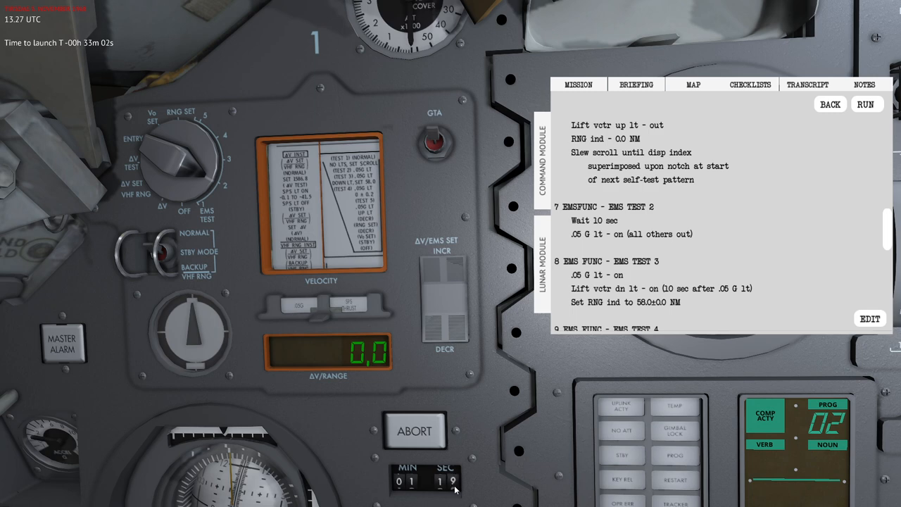
pyautogui.moveTo(293, 313)
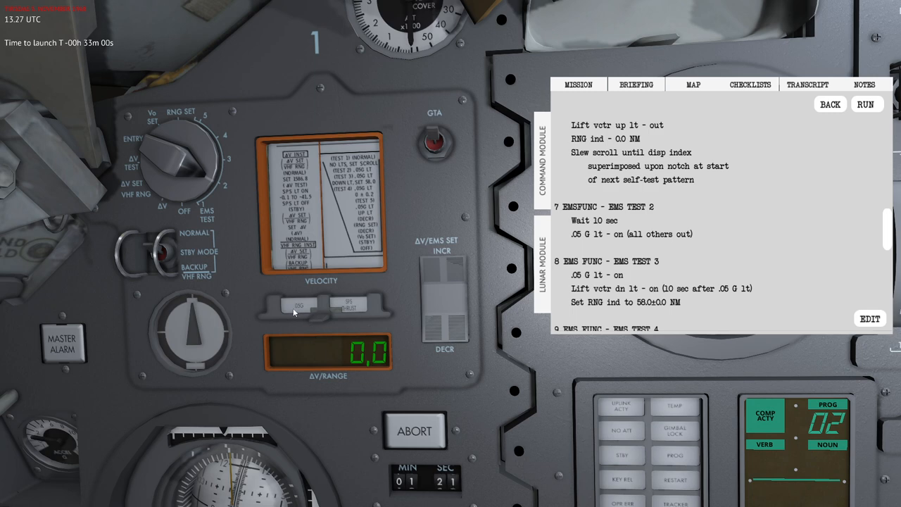
pyautogui.click(298, 305)
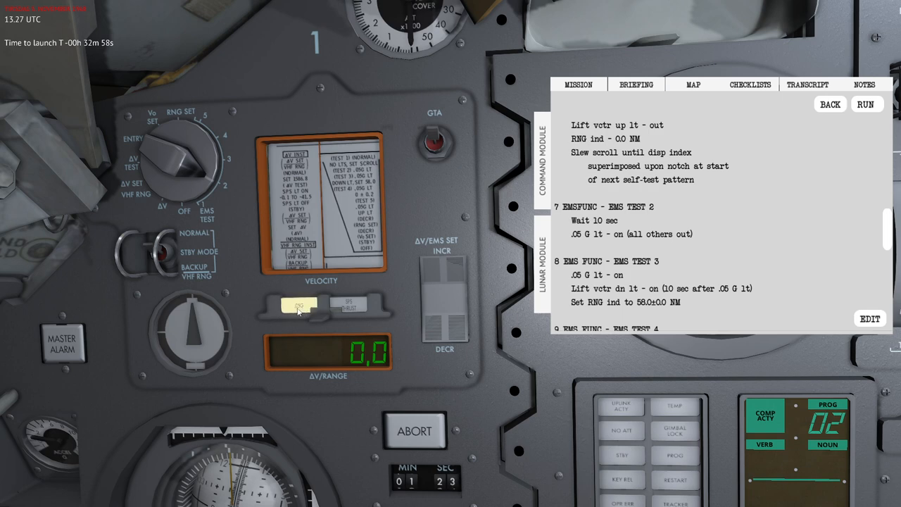
pyautogui.scroll(-3)
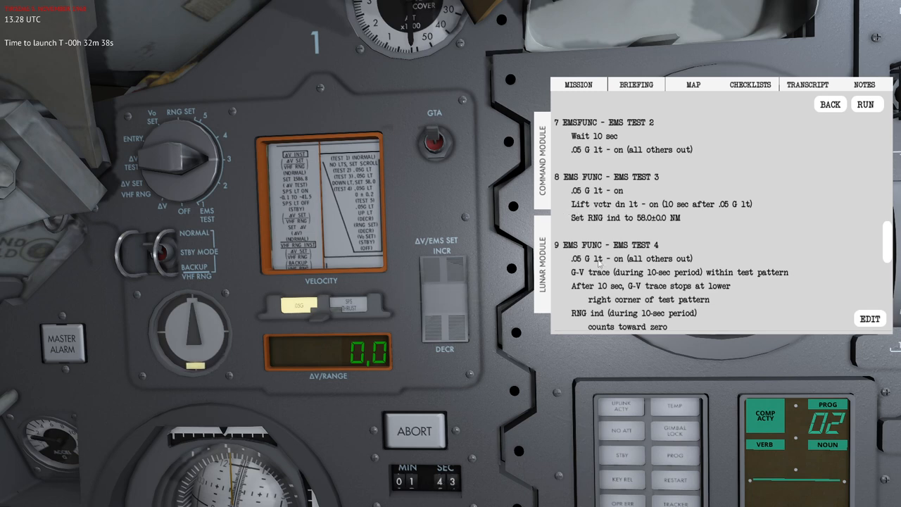
pyautogui.moveTo(191, 372)
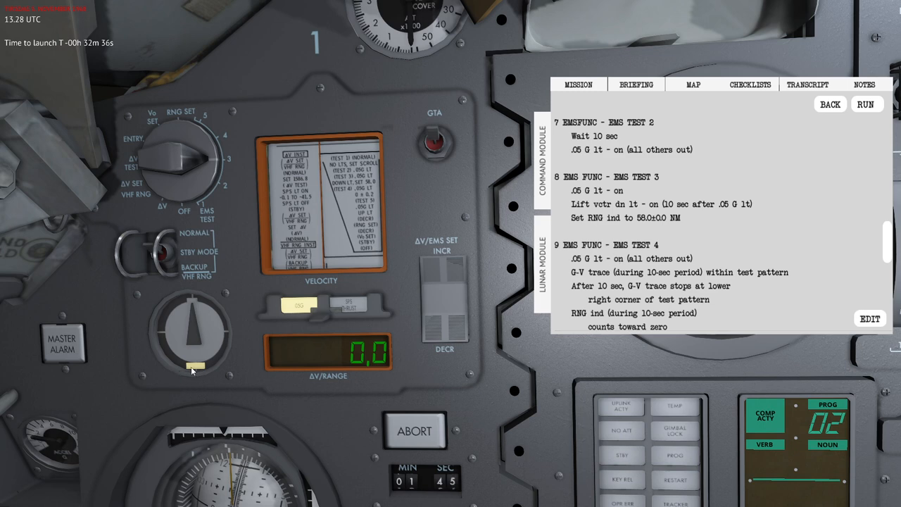
pyautogui.moveTo(585, 222)
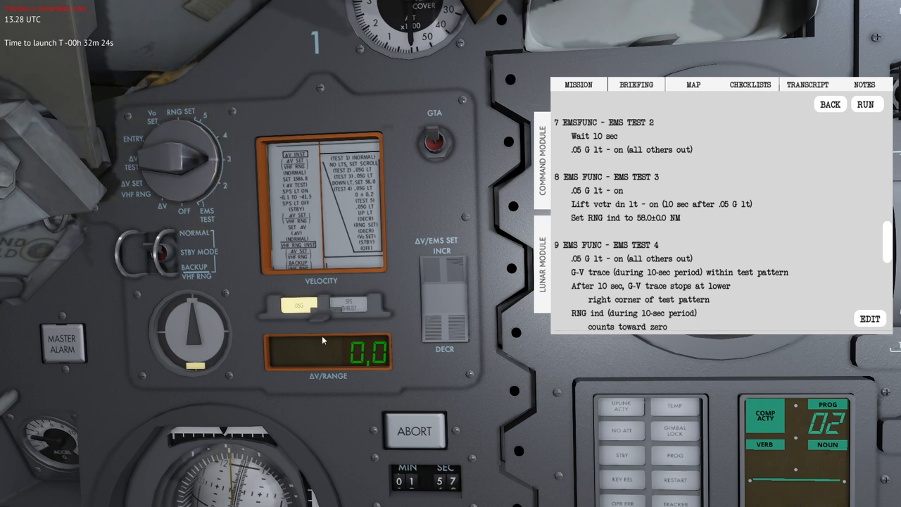
pyautogui.moveTo(336, 358)
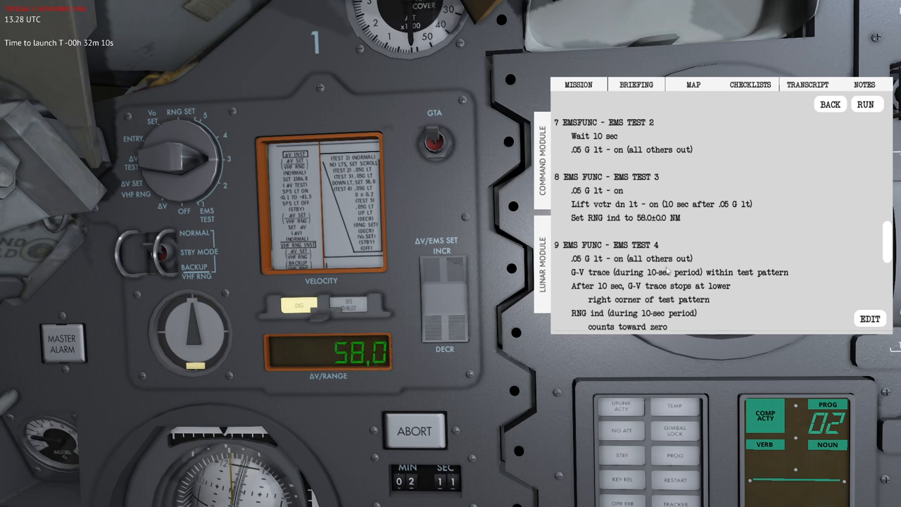
# Scroll the checklist to Test 5 while Test 4 counts the range from 58.0 to 0.0
pyautogui.scroll(-3)
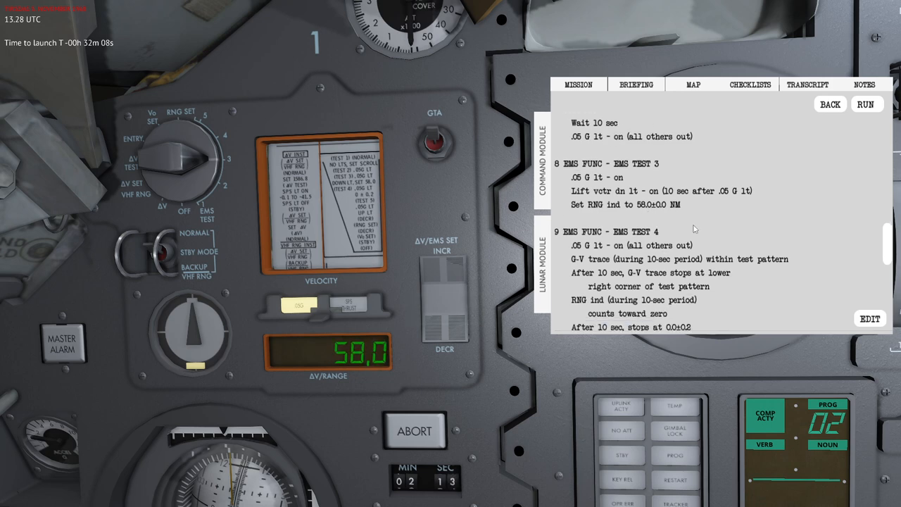
pyautogui.scroll(-3)
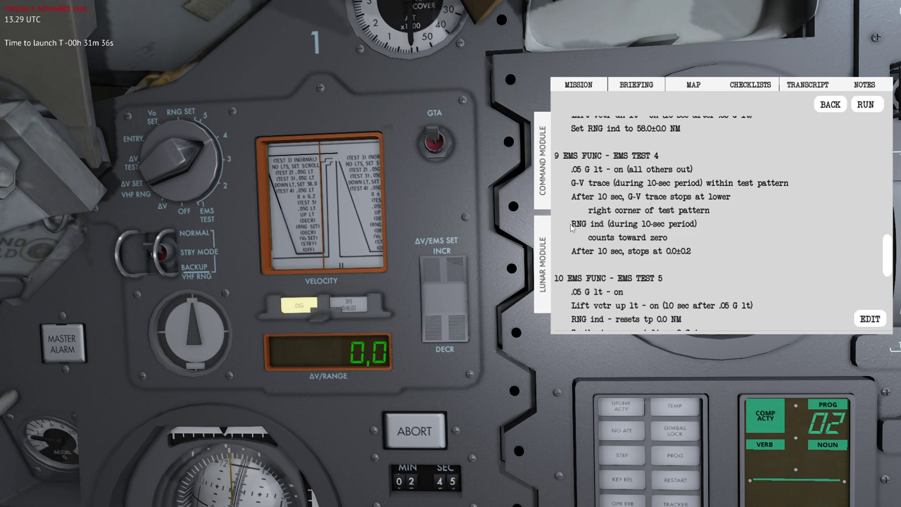
# Scroll the checklist through EMS Test 5 and the range-set step
pyautogui.scroll(-3)
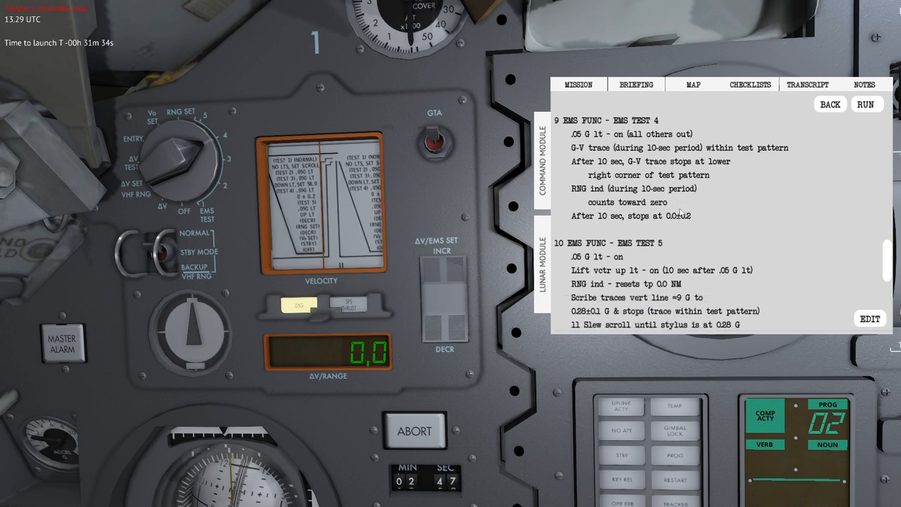
pyautogui.scroll(-3)
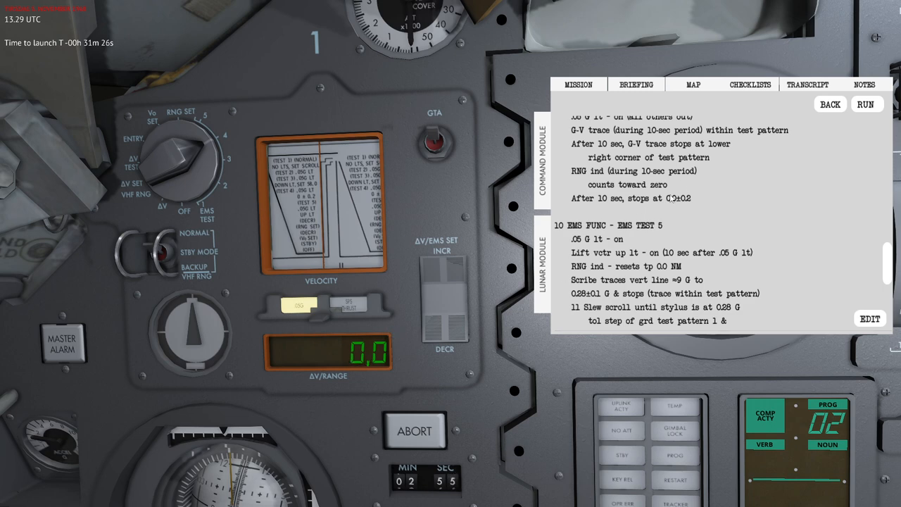
pyautogui.scroll(-3)
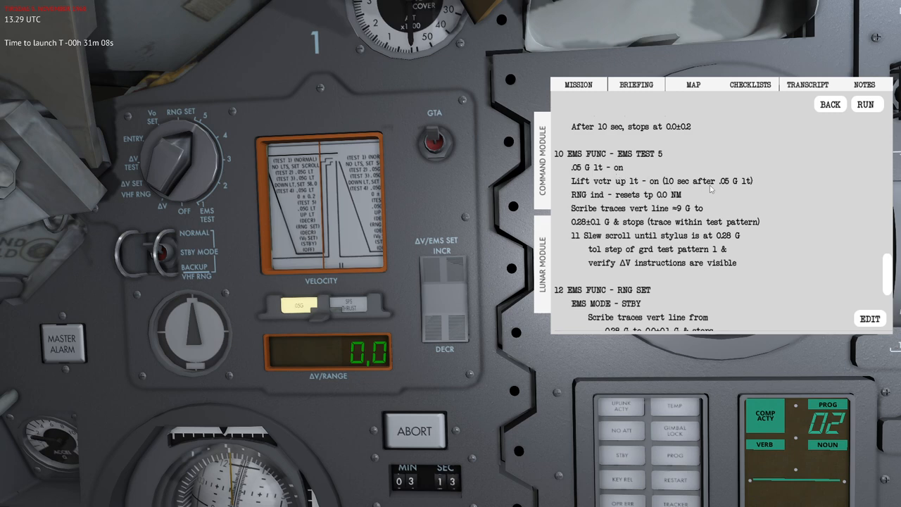
pyautogui.moveTo(371, 368)
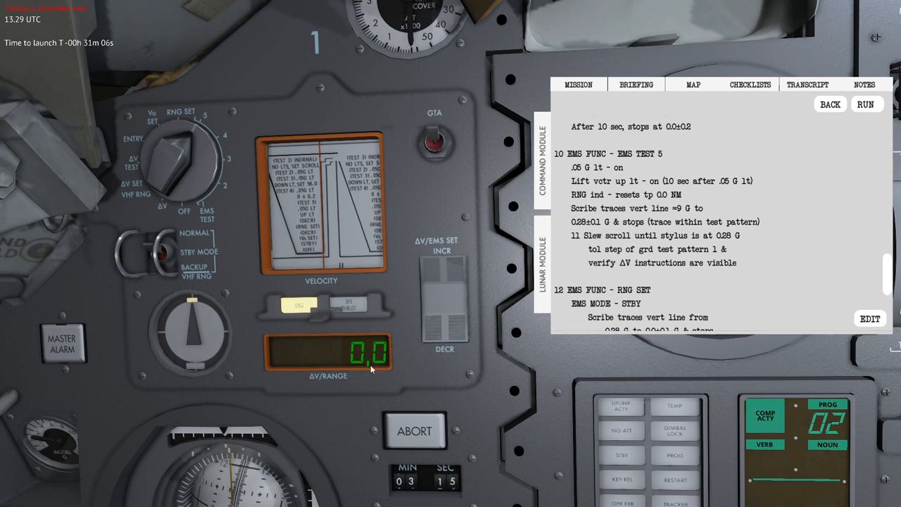
pyautogui.moveTo(375, 363)
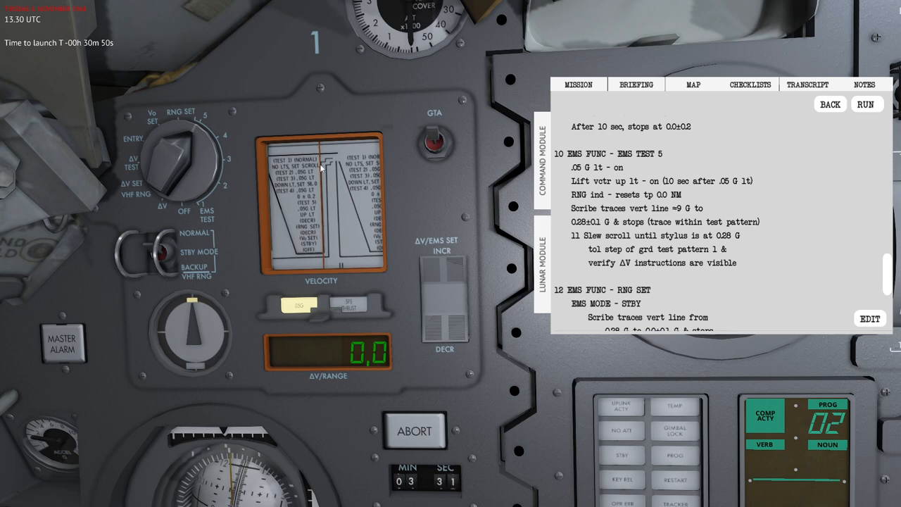
pyautogui.moveTo(336, 179)
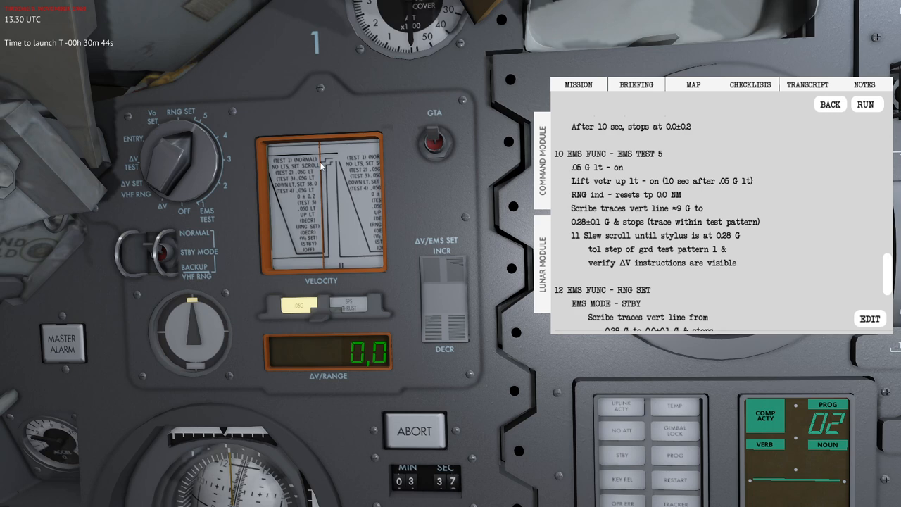
# Scroll the checklist to the EMS Function OFF step and GTA warning
pyautogui.scroll(-3)
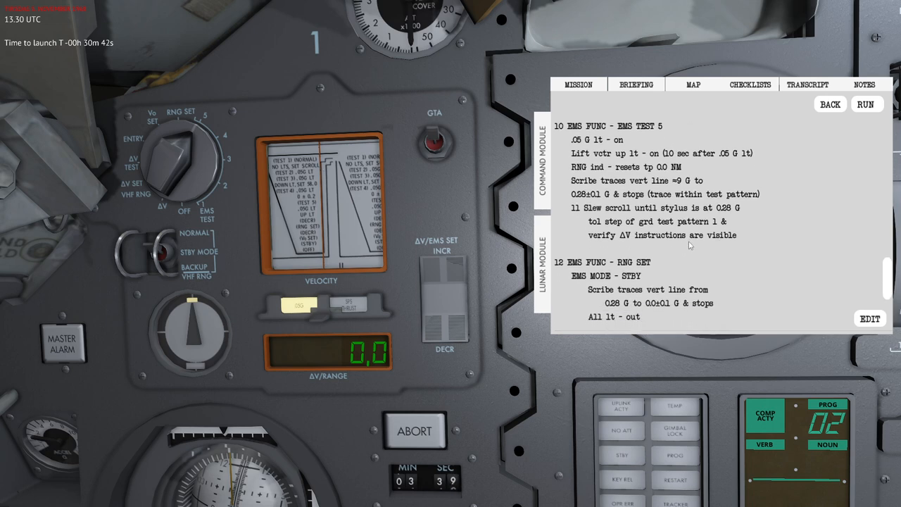
pyautogui.scroll(-3)
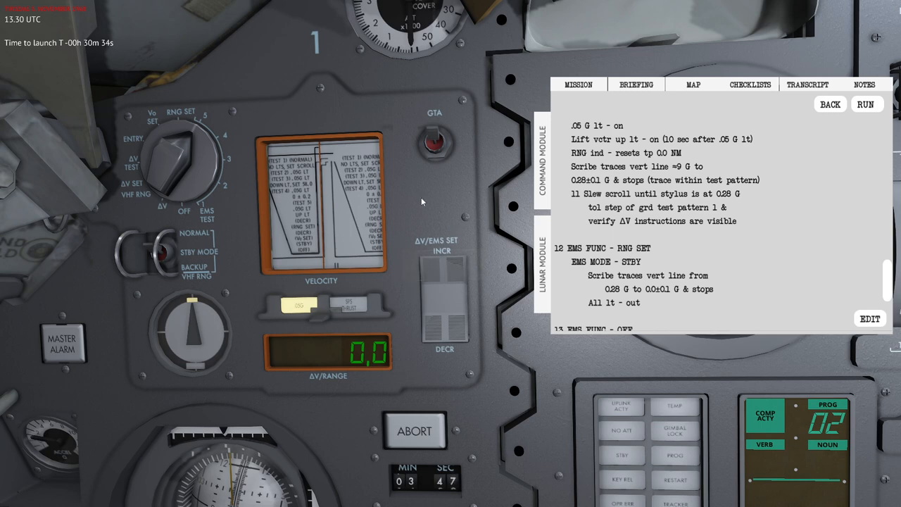
pyautogui.moveTo(650, 245)
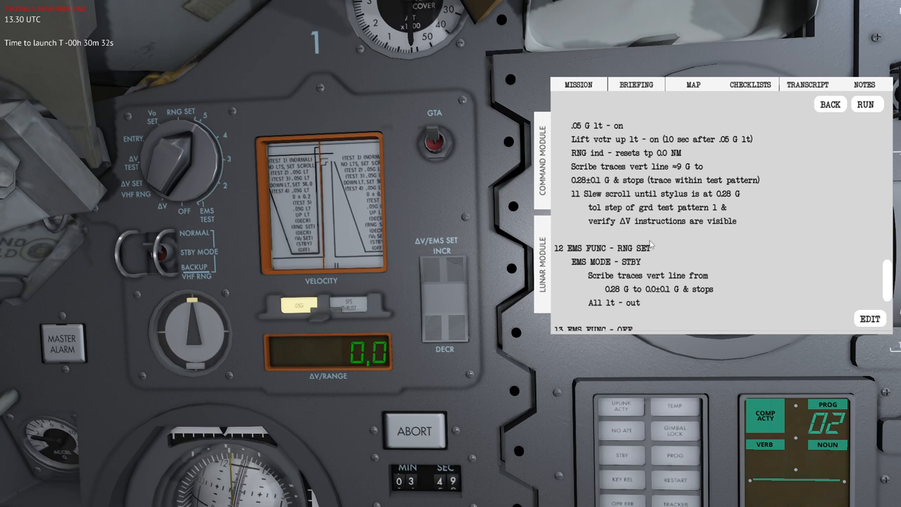
pyautogui.scroll(-3)
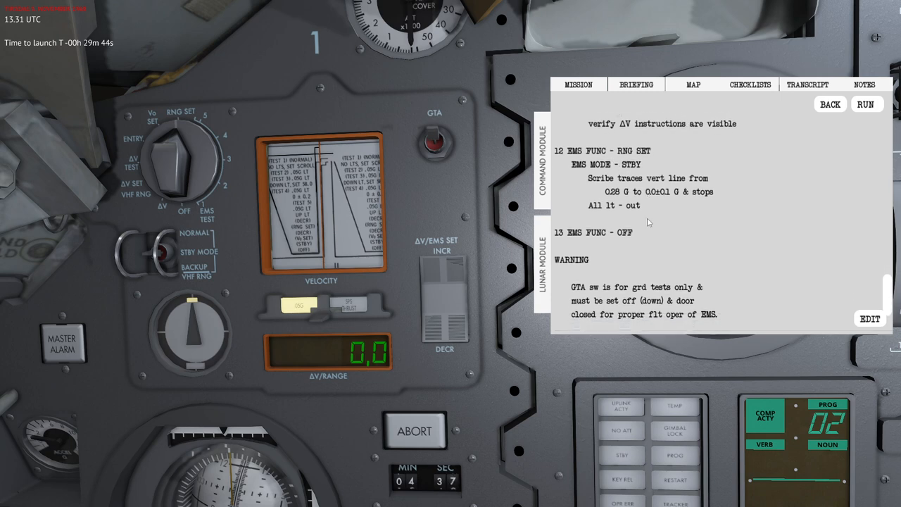
# Close the cover over the GTA switch with the EMS off per step 13
pyautogui.scroll(3)
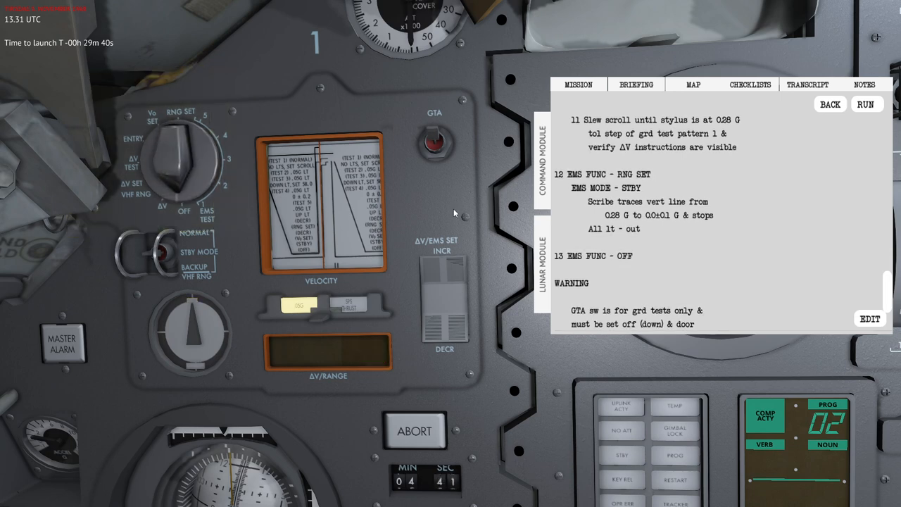
pyautogui.moveTo(698, 285)
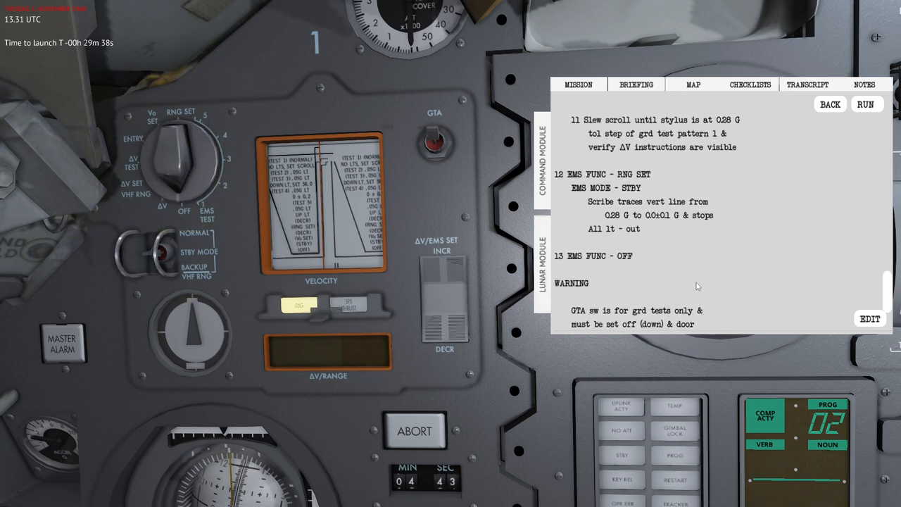
pyautogui.scroll(-3)
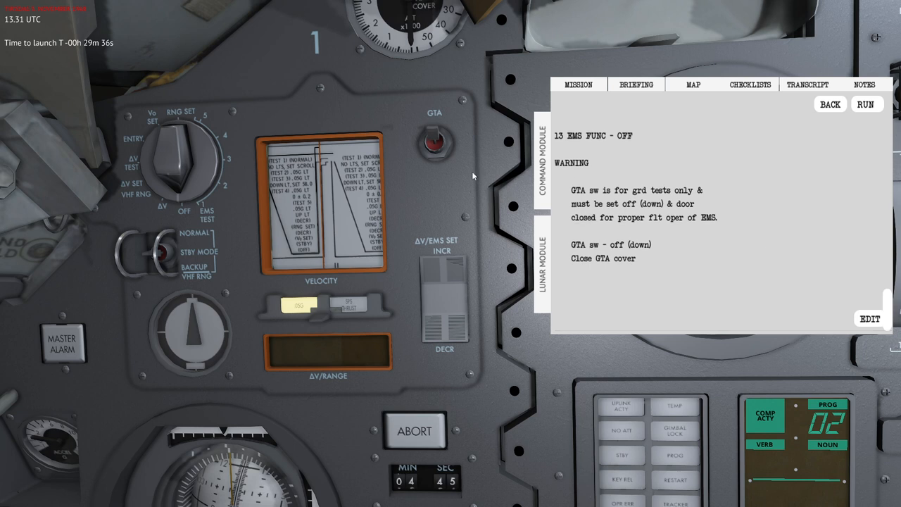
pyautogui.click(434, 141)
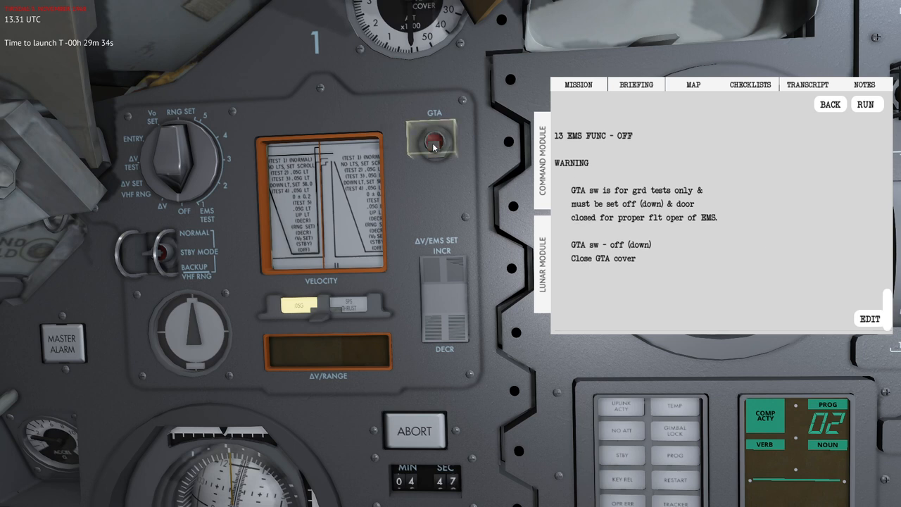